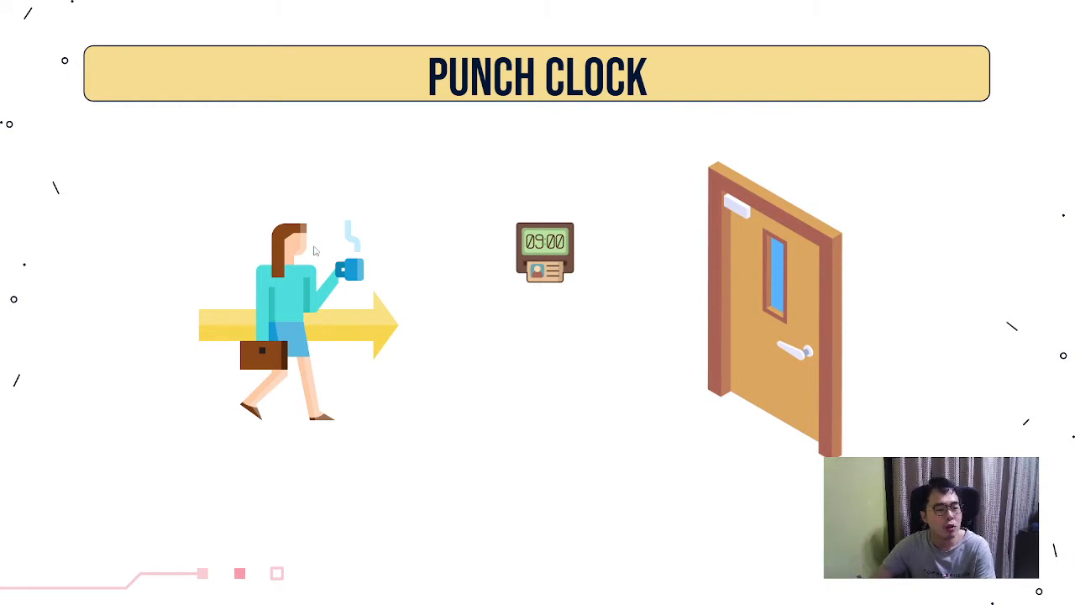
pyautogui.moveTo(531, 136)
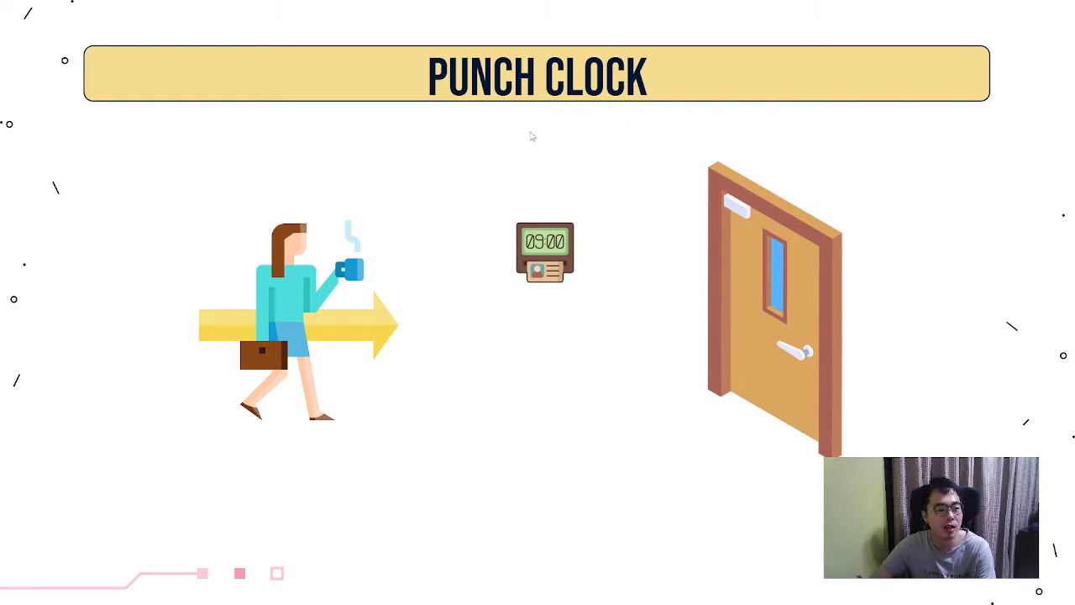
pyautogui.moveTo(587, 233)
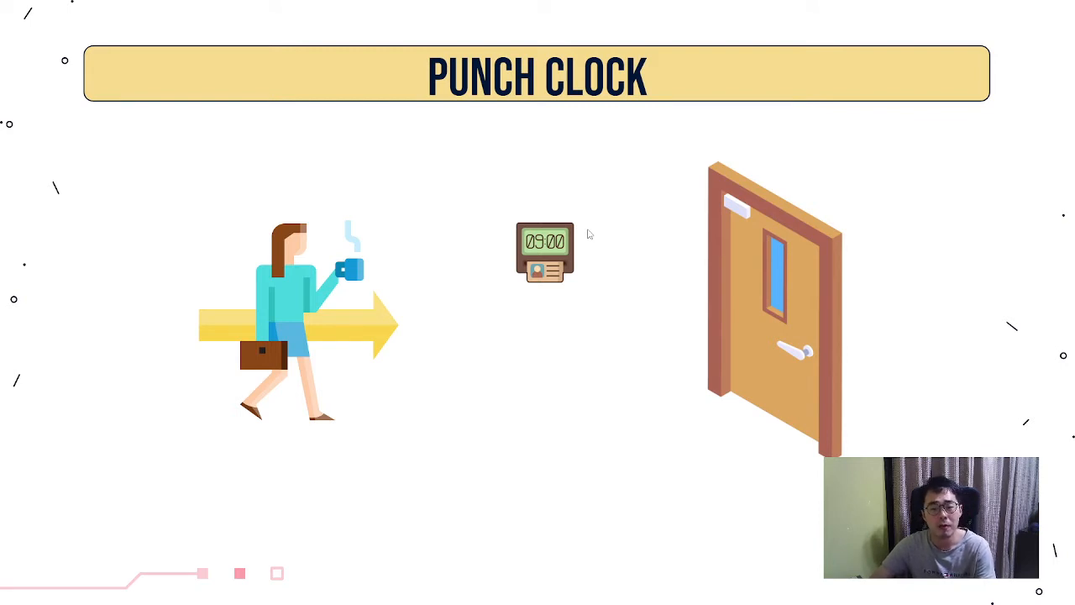
pyautogui.moveTo(590, 242)
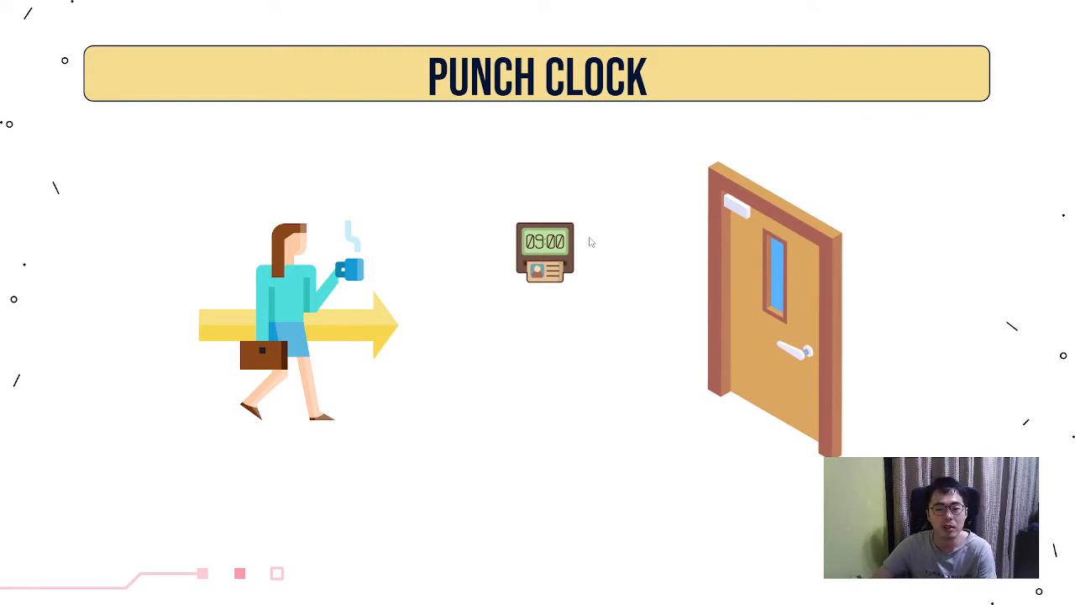
pyautogui.moveTo(603, 270)
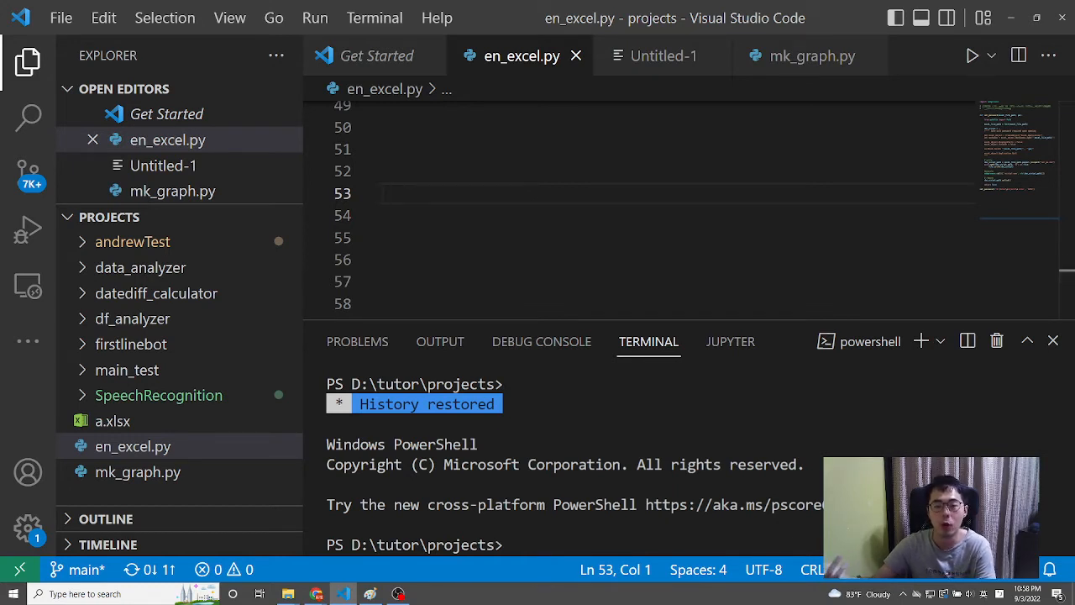
pyautogui.moveTo(720, 137)
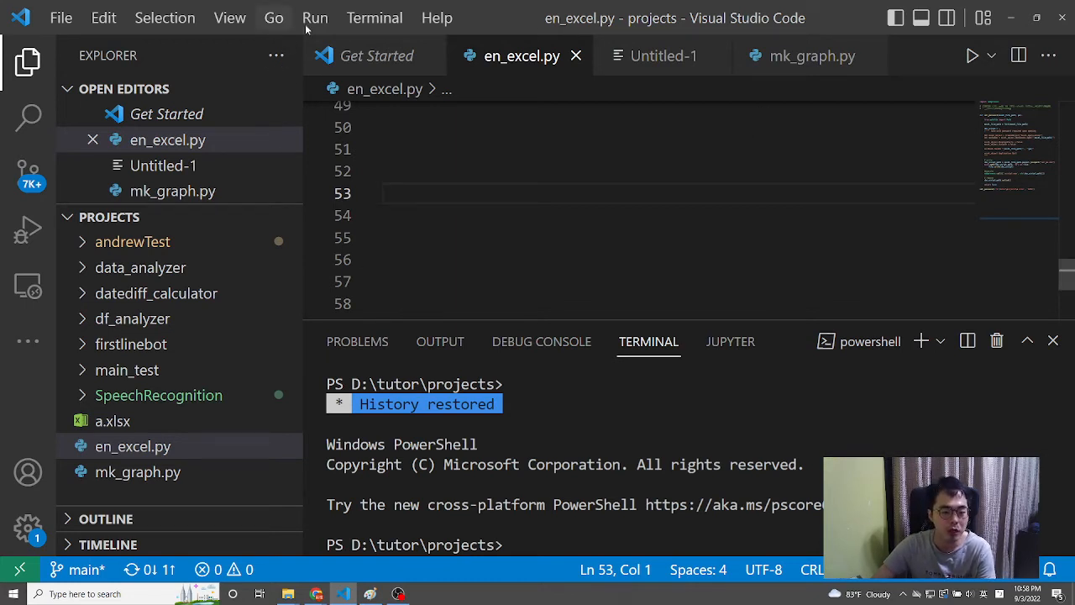
# Create a clockIn folder inside tutor\projects and open it as the workspace.
pyautogui.click(60, 17)
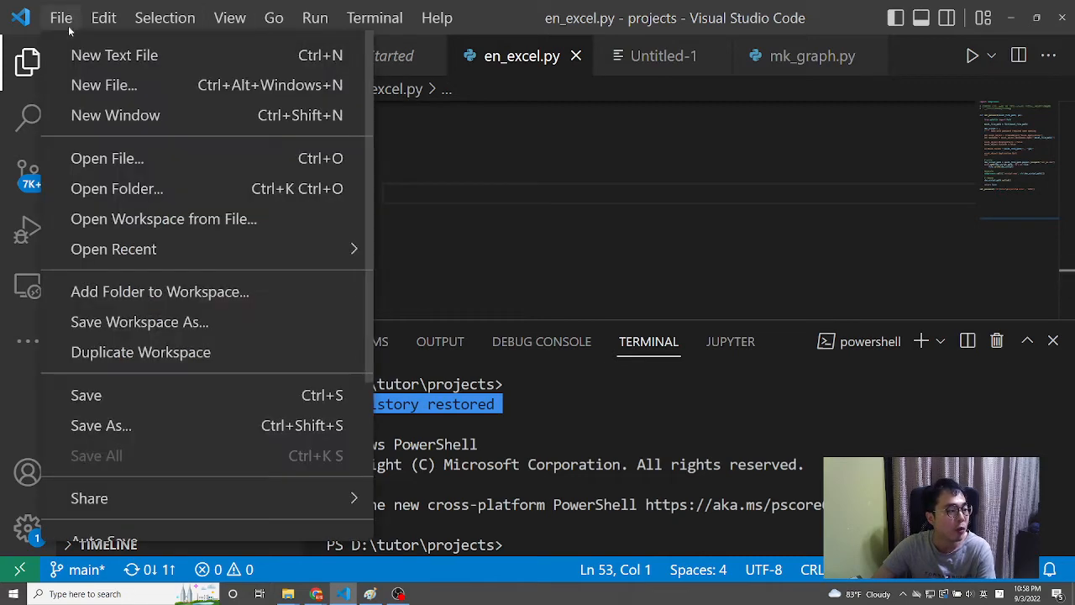
pyautogui.click(116, 188)
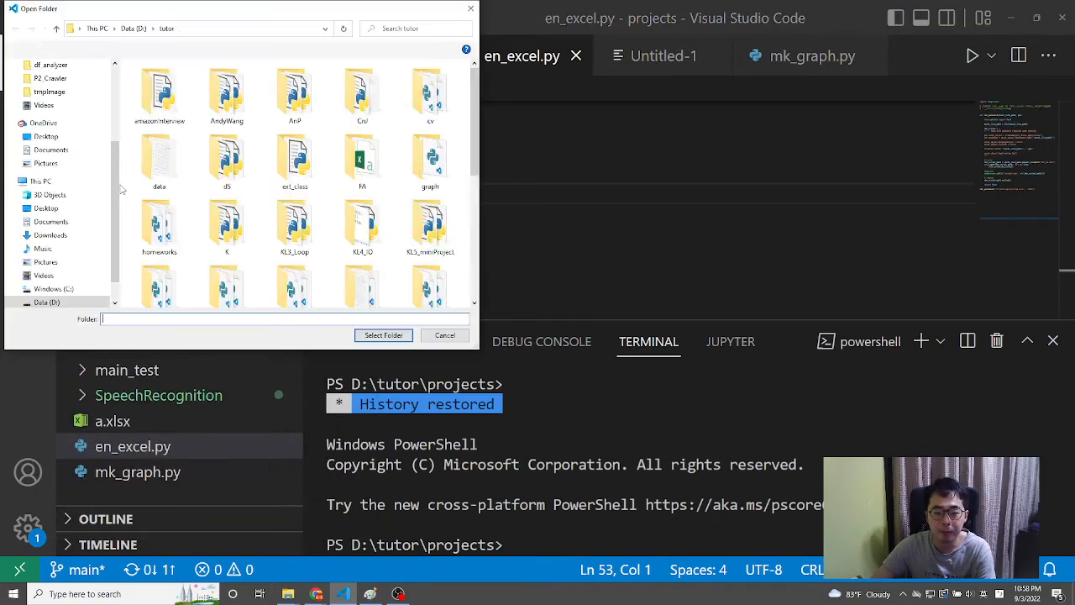
pyautogui.click(361, 159)
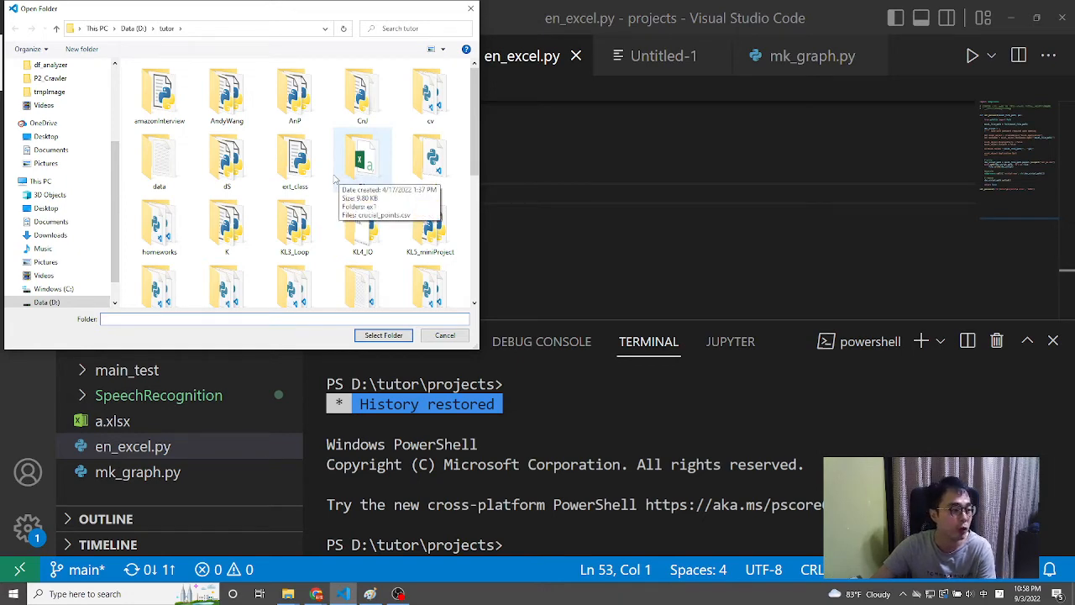
pyautogui.moveTo(328, 183)
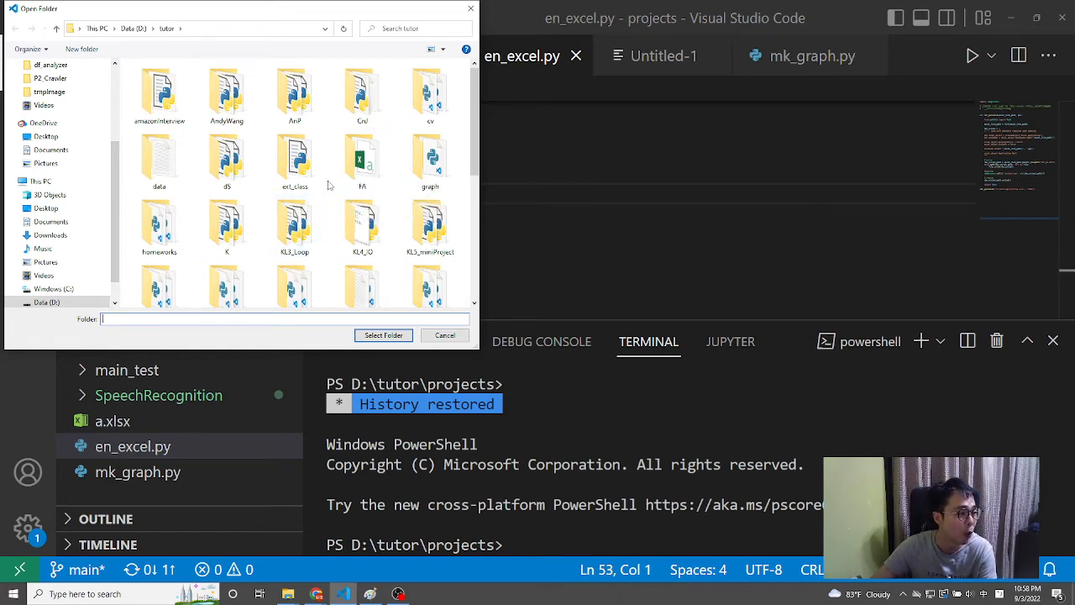
pyautogui.scroll(-3)
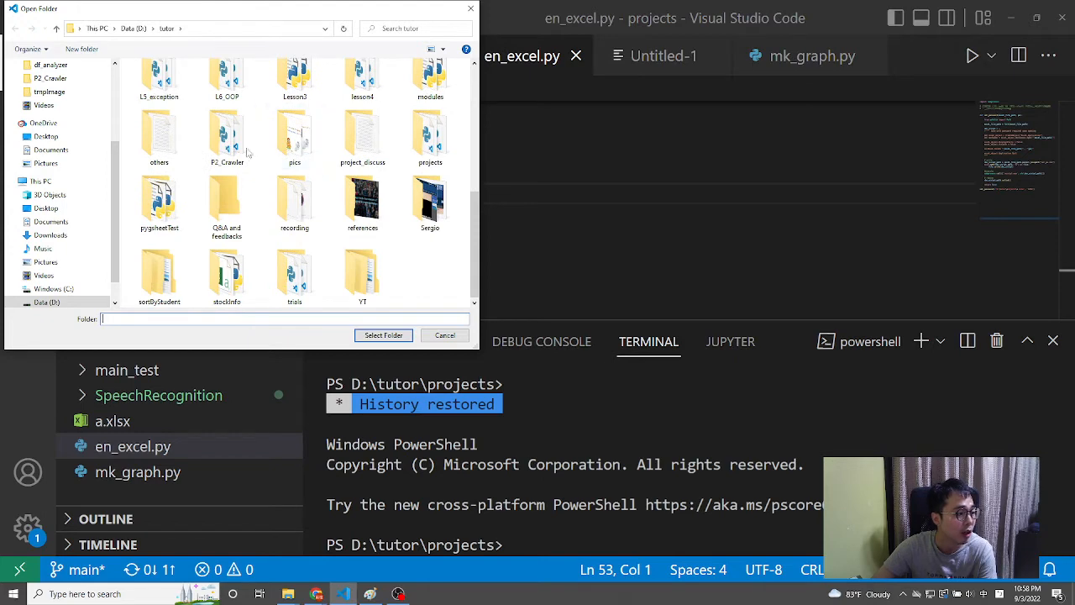
pyautogui.doubleClick(430, 134)
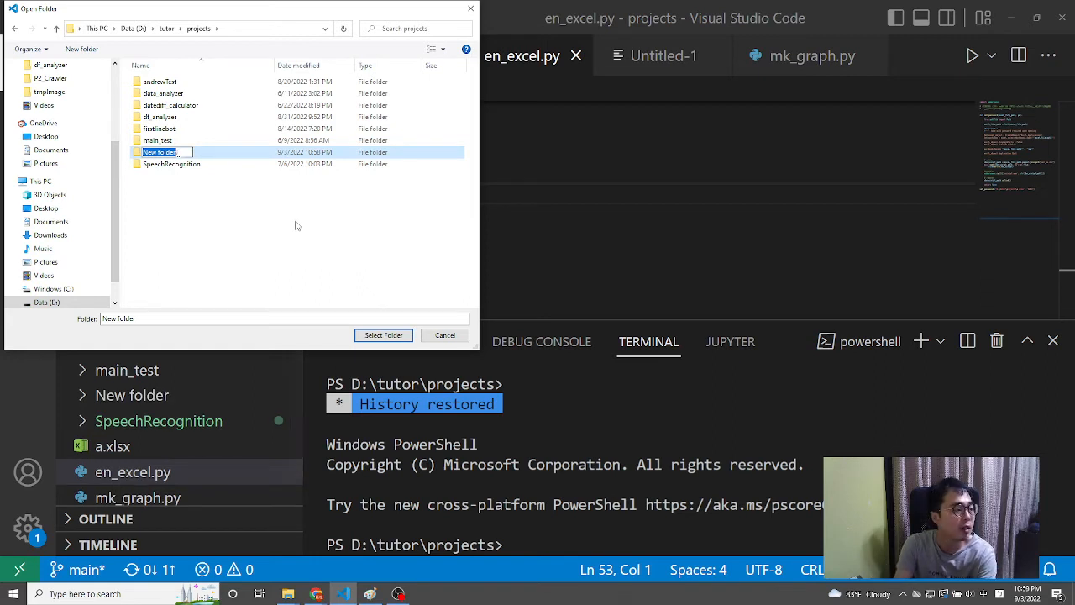
pyautogui.write('clockin')
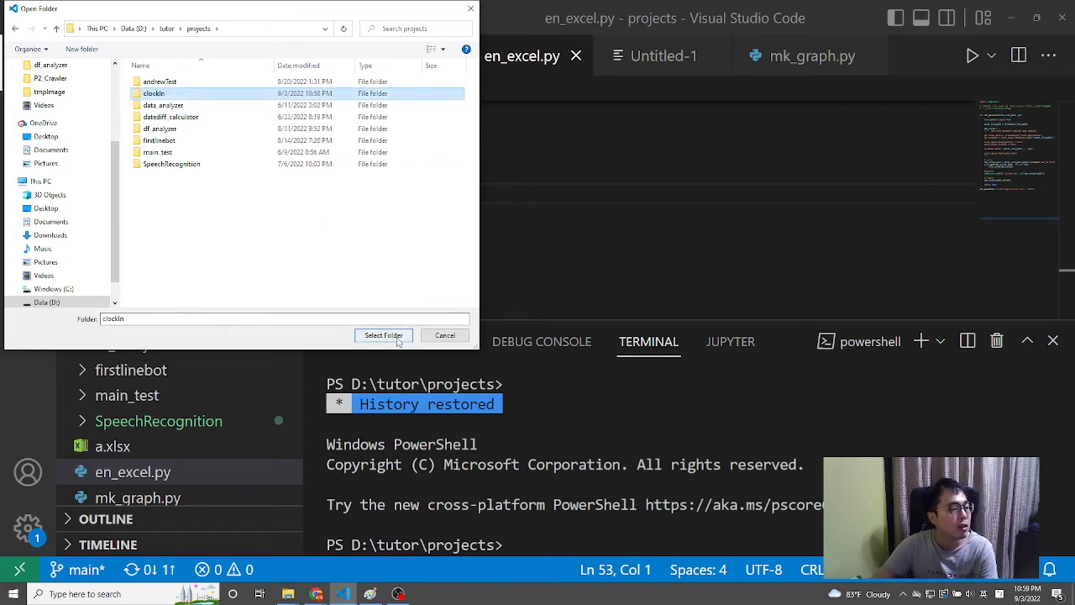
pyautogui.click(383, 335)
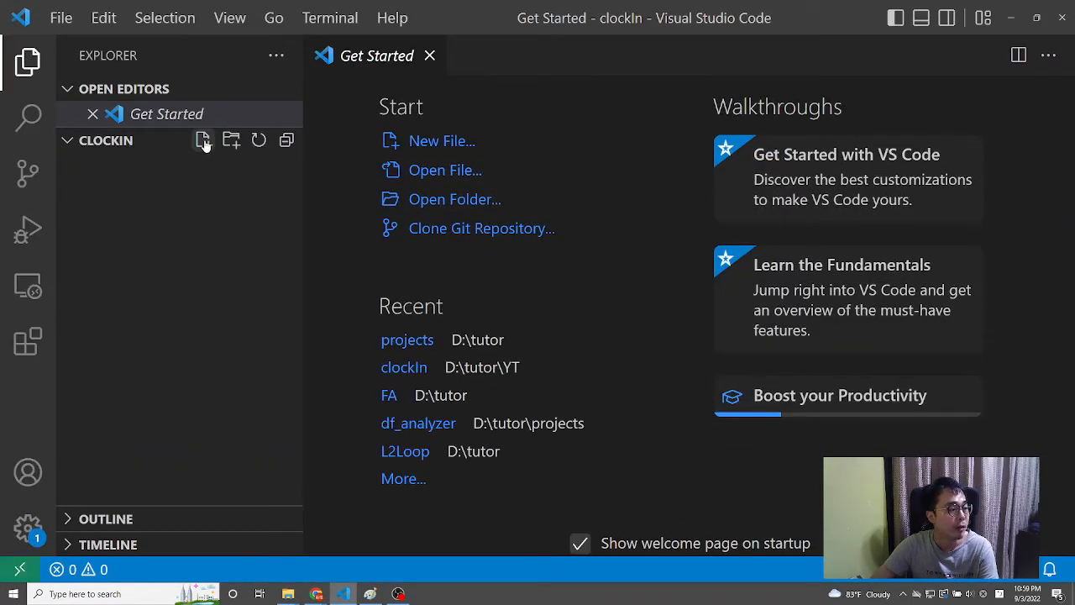
# Add a new clockIn.py file via the Explorer, then toggle the sidebar off and on.
pyautogui.click(203, 140)
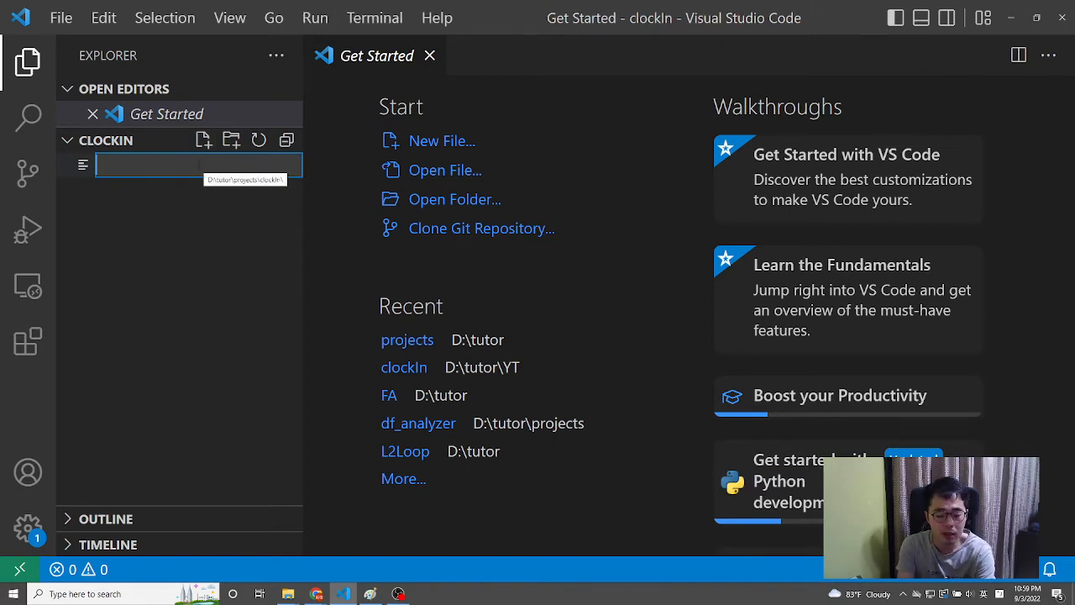
pyautogui.write('clock')
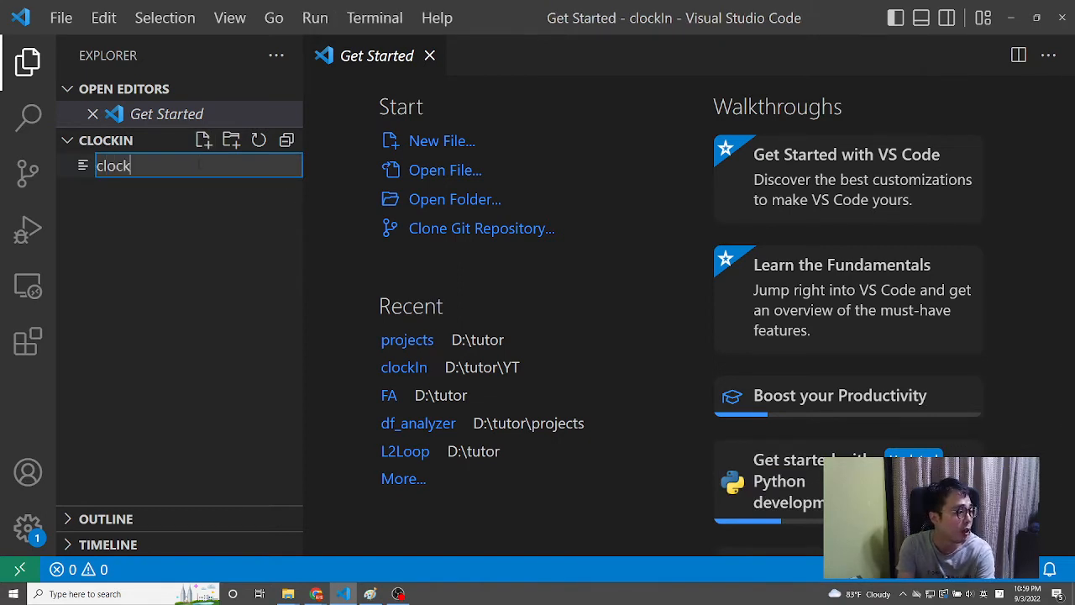
pyautogui.write('In')
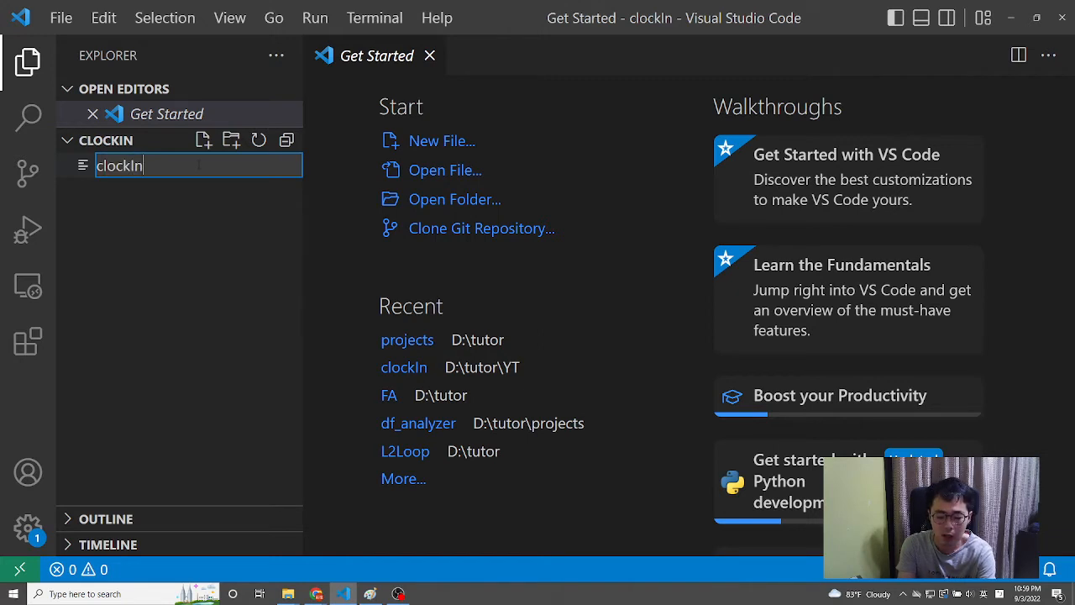
pyautogui.write('x')
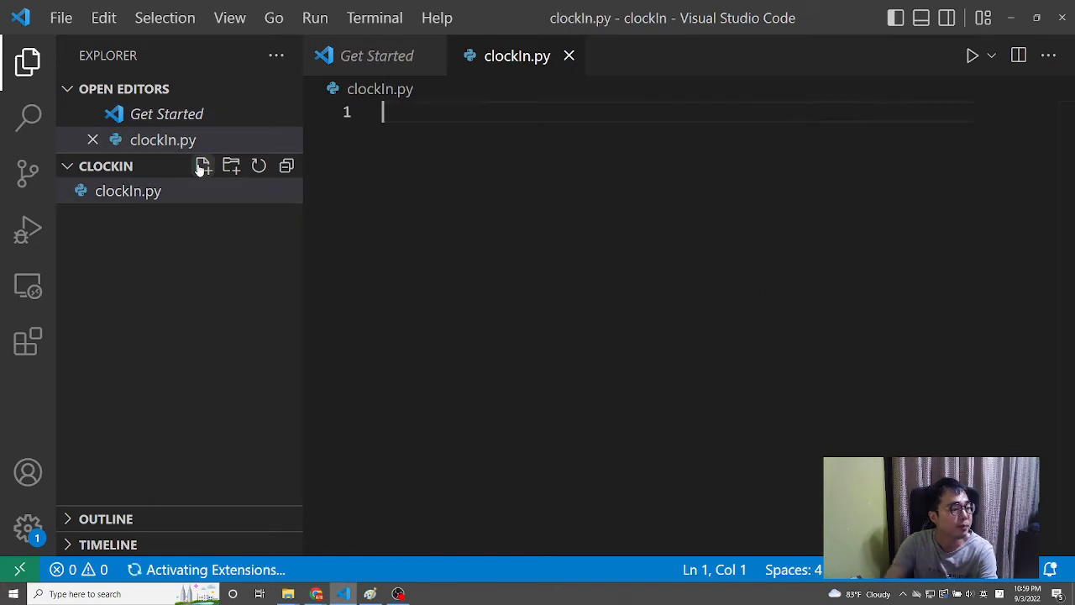
pyautogui.click(28, 62)
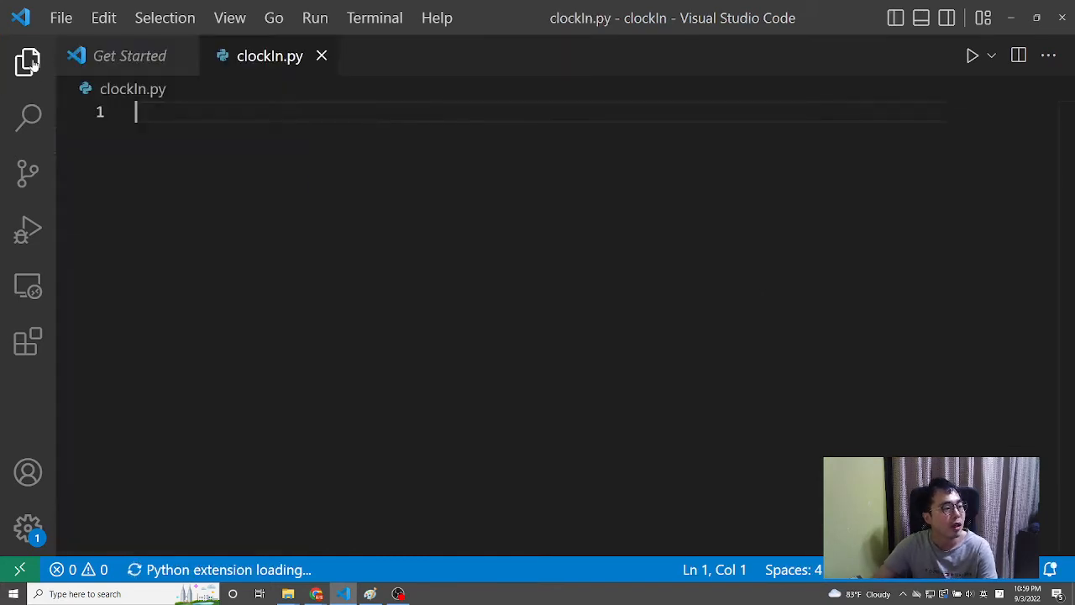
pyautogui.click(28, 62)
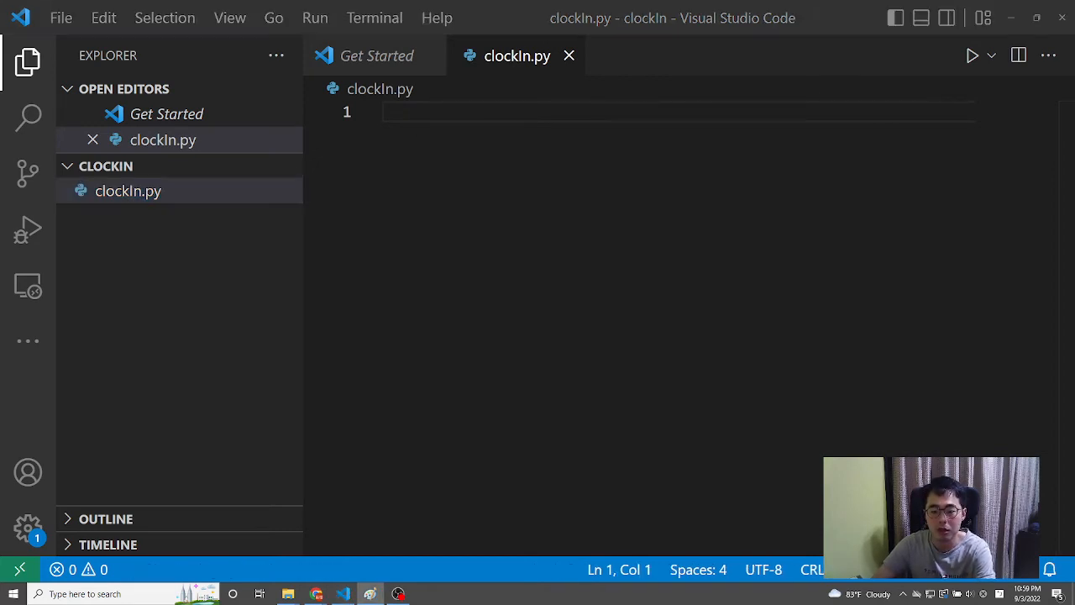
pyautogui.moveTo(1015, 228)
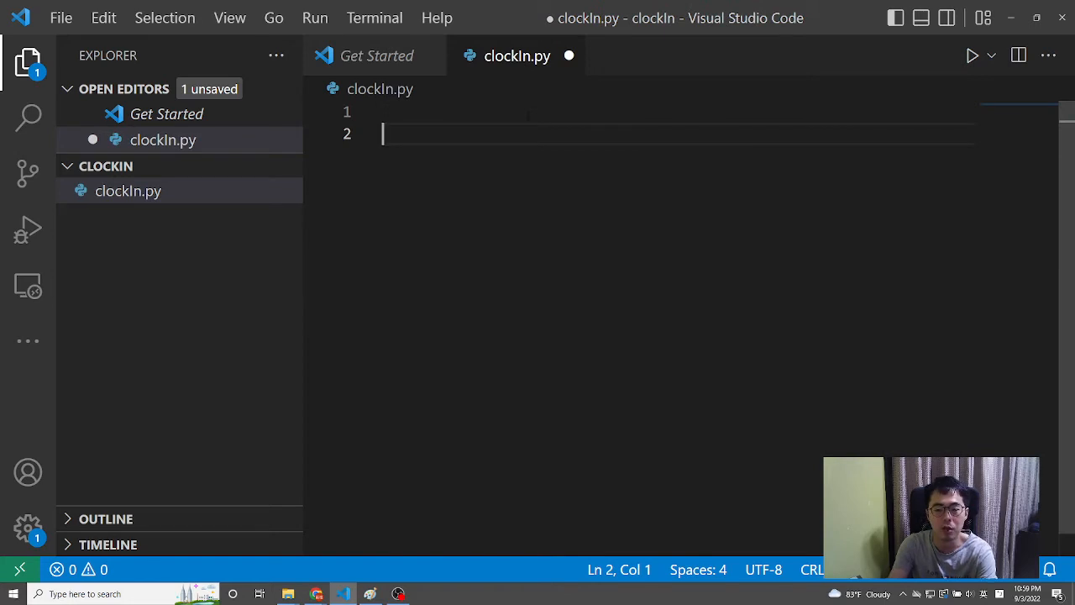
# Write employeeName = input('Please enter your name:') on line 2.
pyautogui.write('input()')
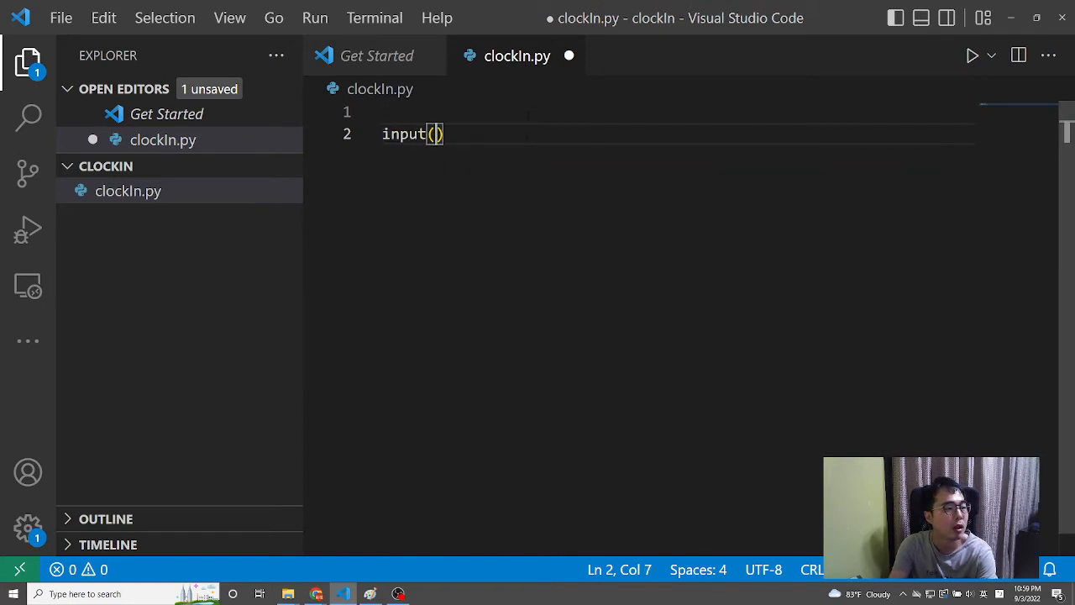
pyautogui.write("'Ple'")
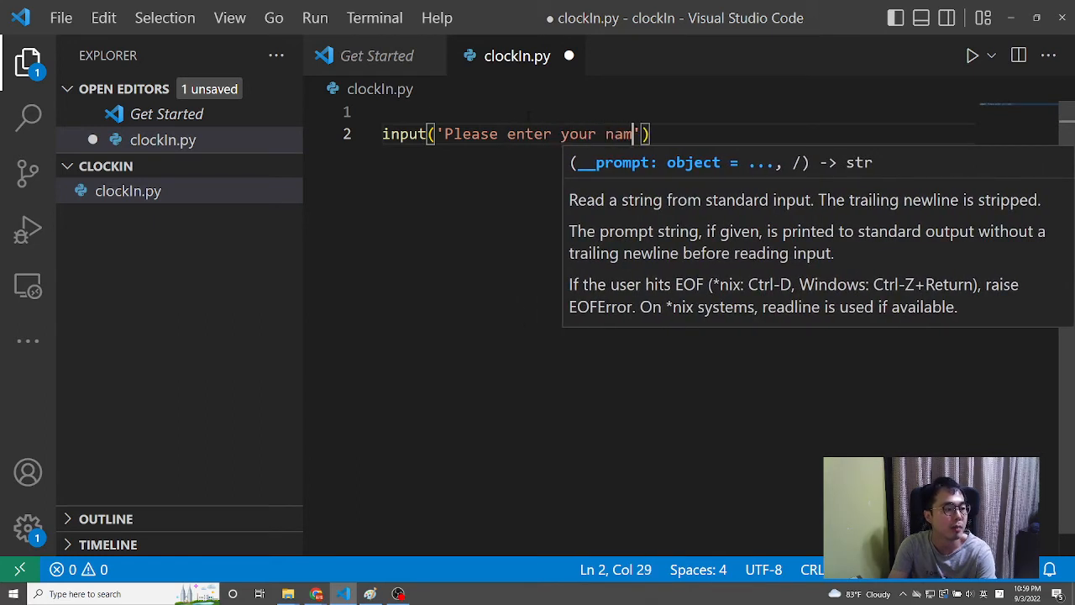
pyautogui.write('e:')
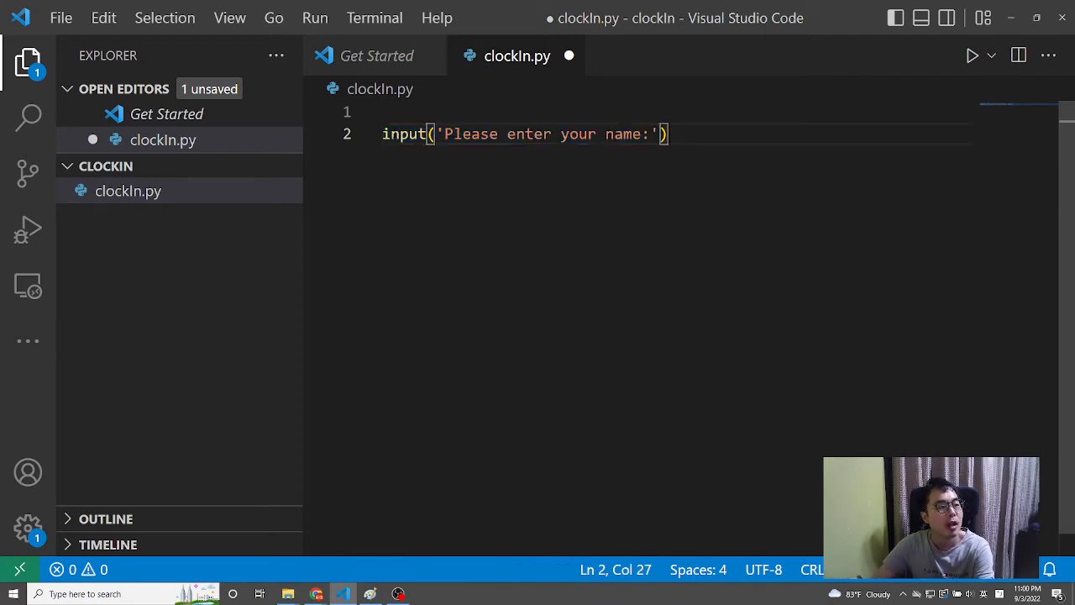
pyautogui.press('Home')
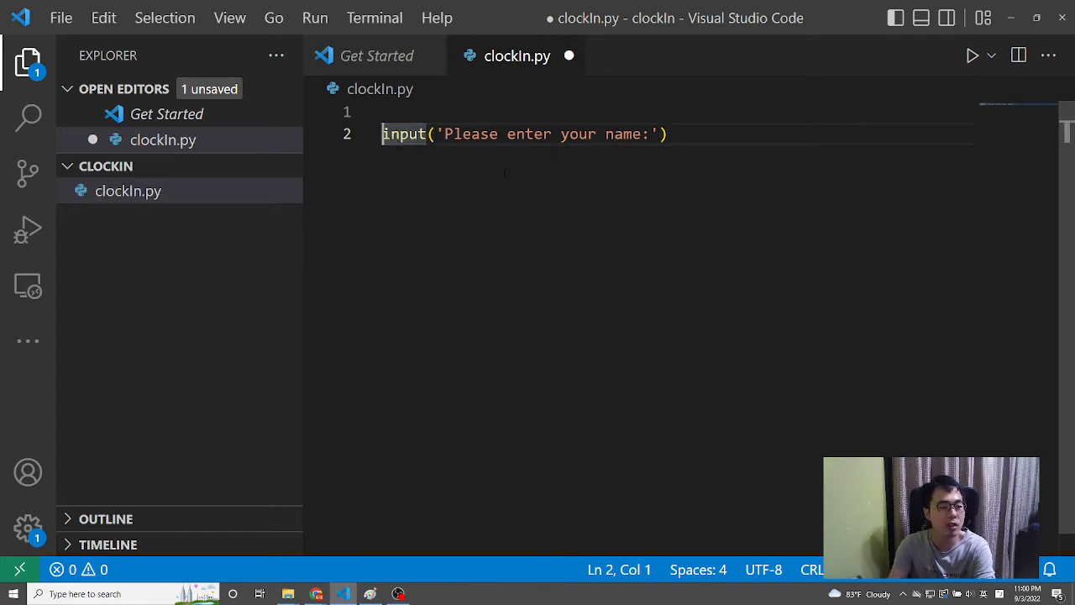
pyautogui.write('=')
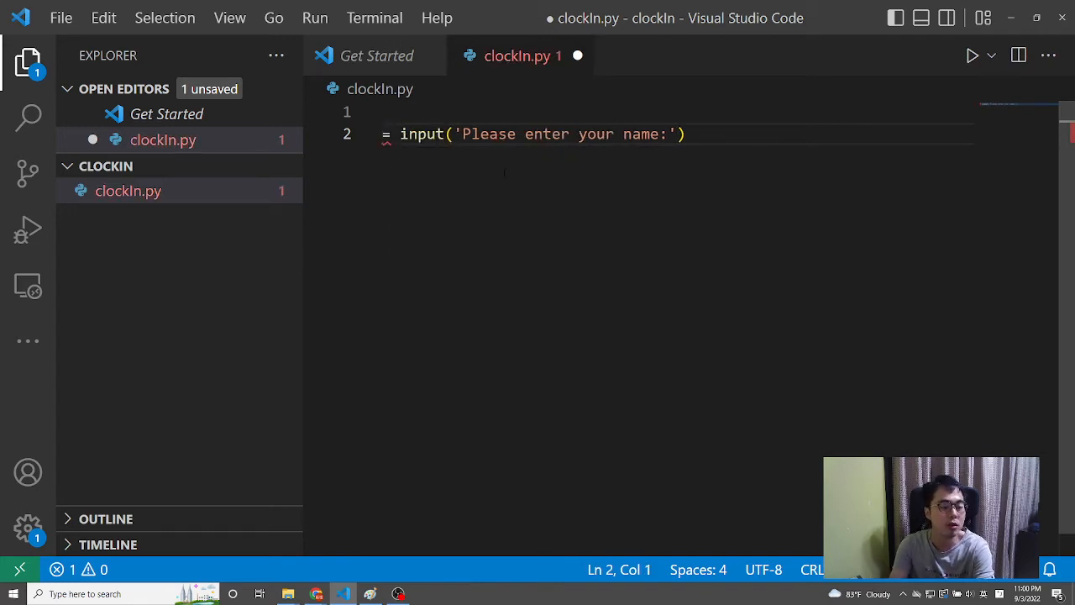
pyautogui.write('employeeNa')
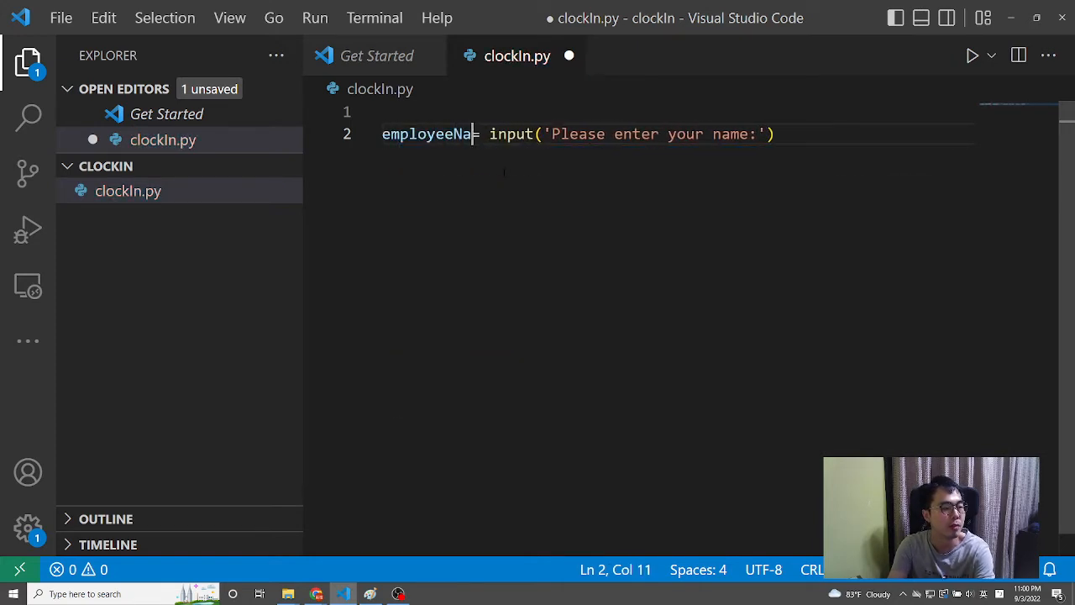
pyautogui.write('me')
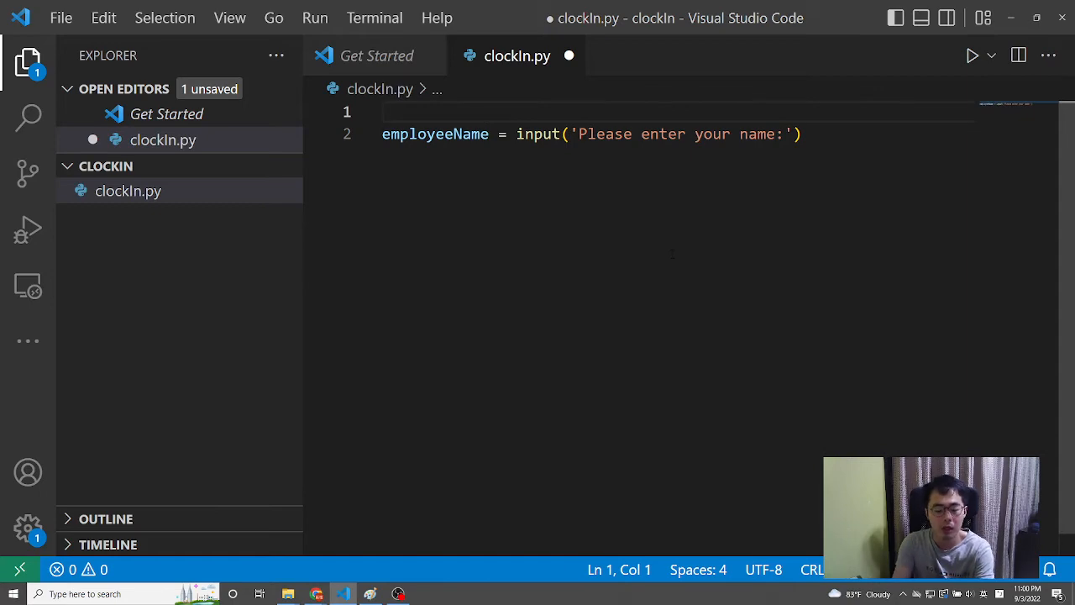
# Add 'from datetime import datetime' as line 1 of clockIn.py.
pyautogui.write('from')
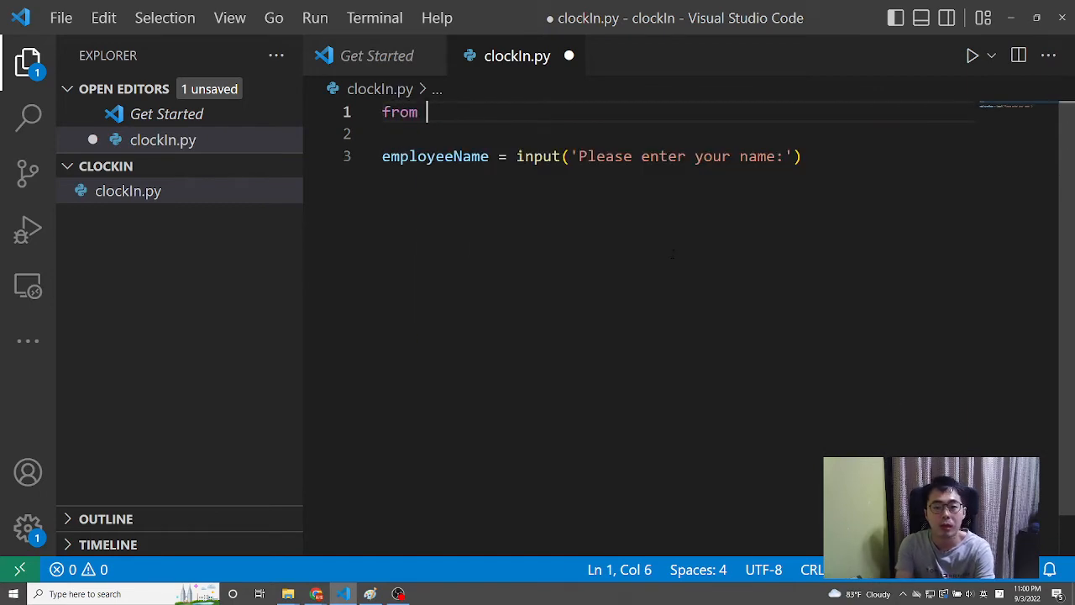
pyautogui.write('datetime i')
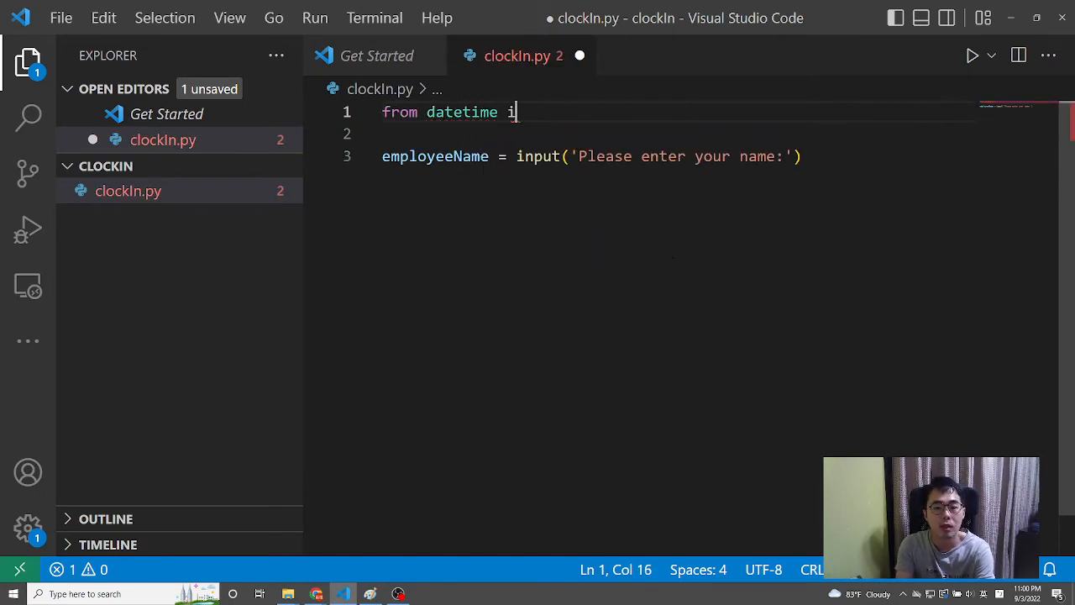
pyautogui.write('mport datetime')
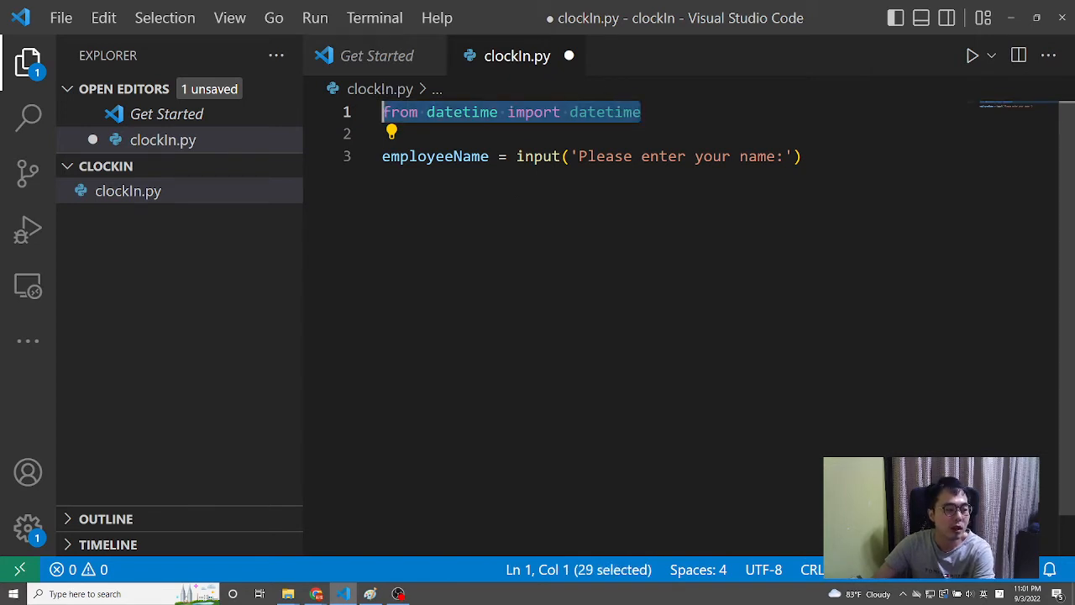
pyautogui.moveTo(604, 112)
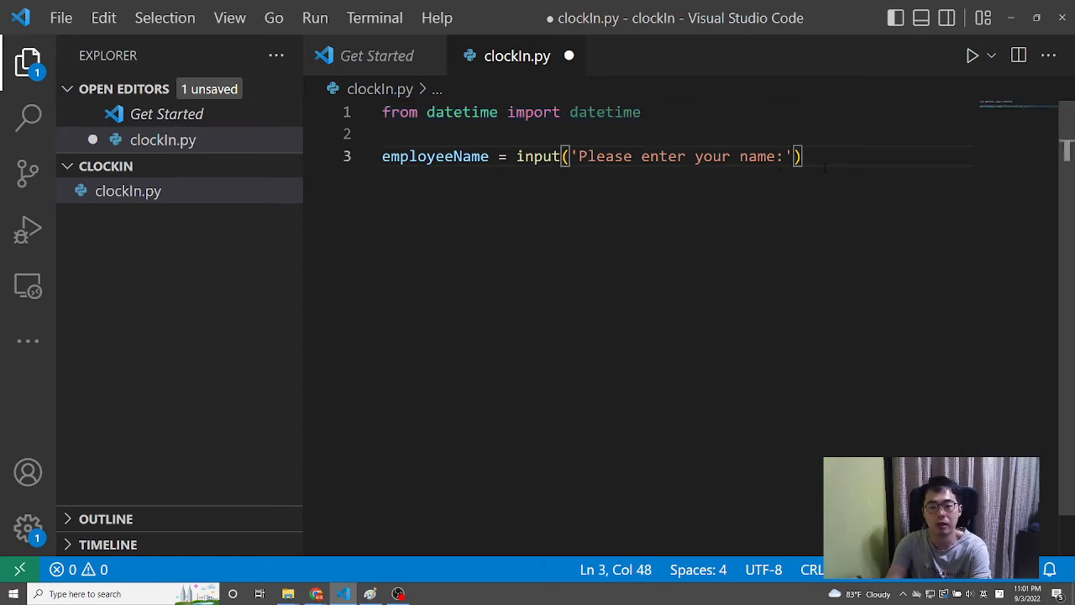
# Add clockInTime = datetime.now() on line 4 and begin open('') on line 5.
pyautogui.write('datetime.')
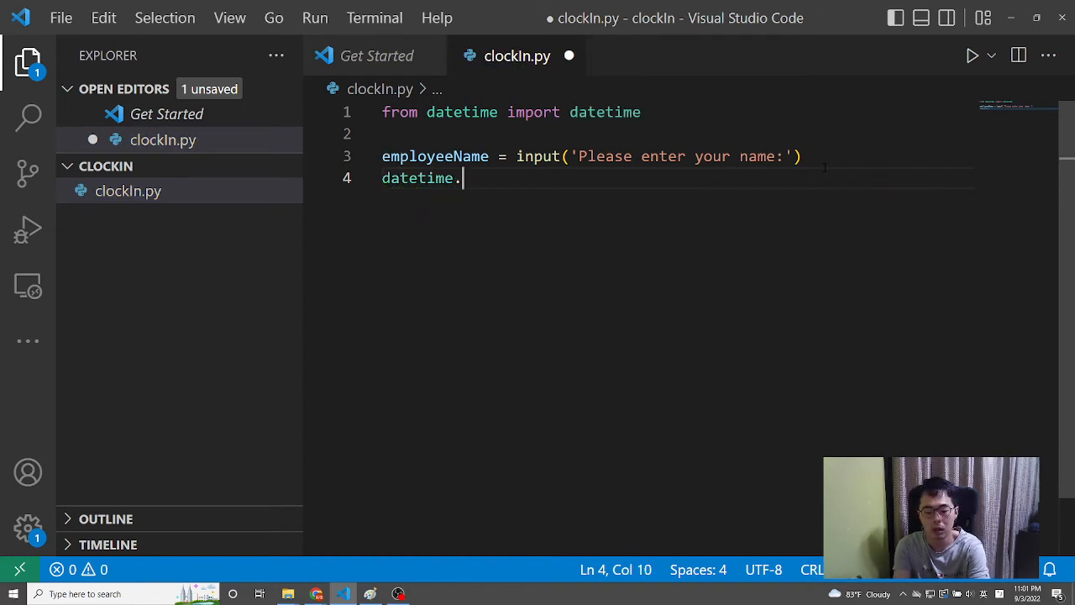
pyautogui.write('now()')
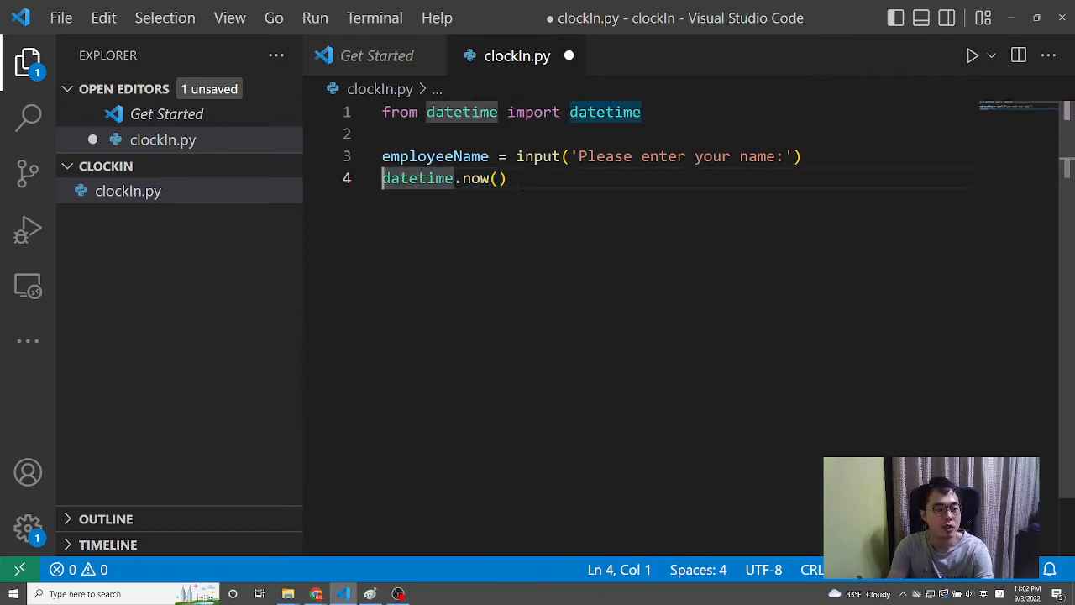
pyautogui.write('=')
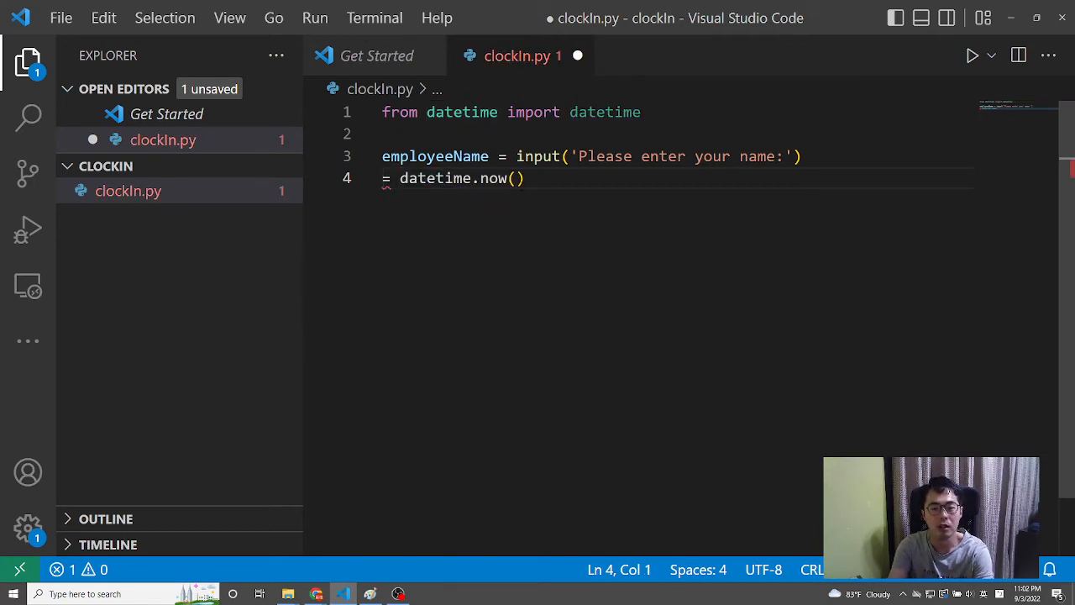
pyautogui.write('clockInT')
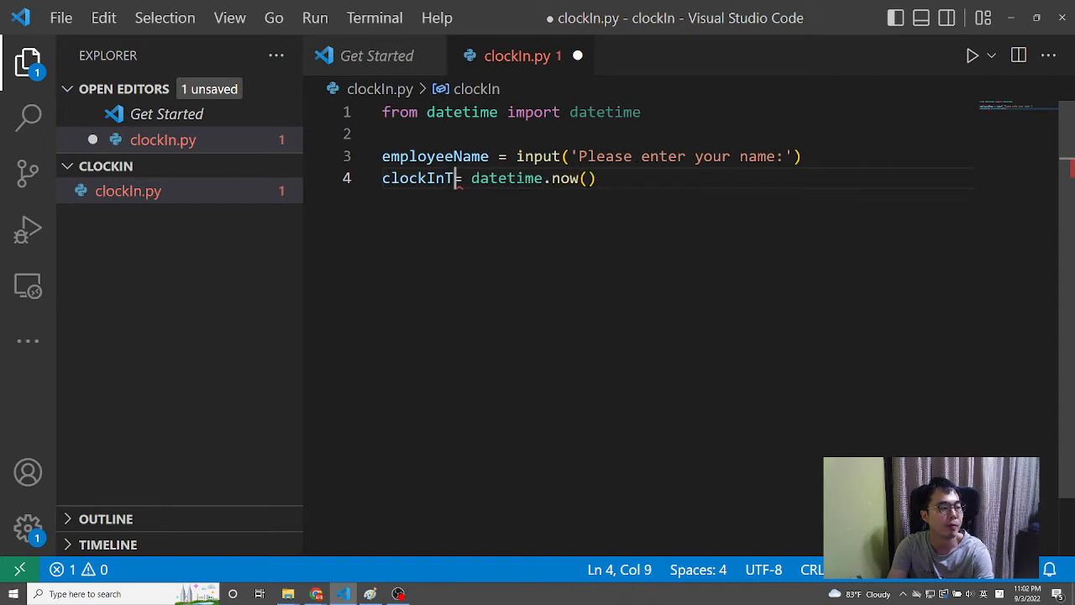
pyautogui.write('ime')
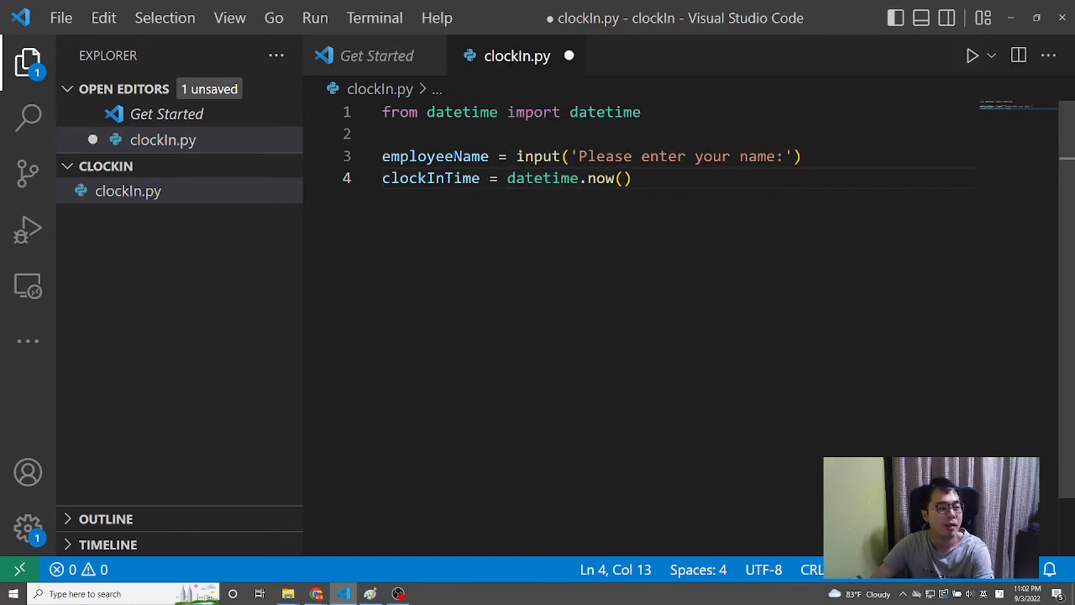
pyautogui.click(622, 178)
pyautogui.write("open('")
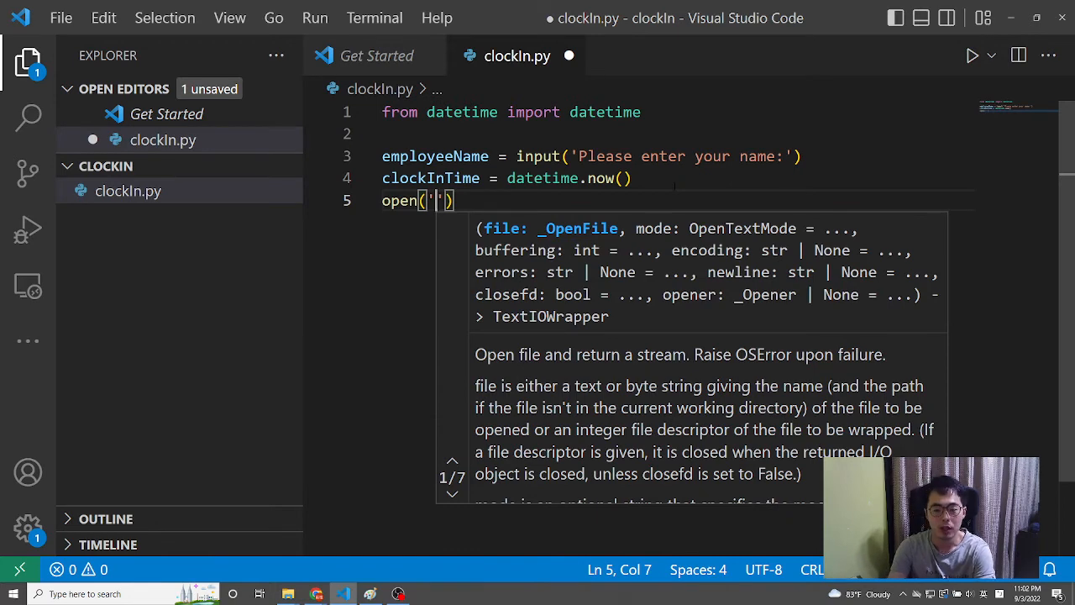
# Put 'clockInRecord.txt' inside the open() quotes and dismiss the signature help.
pyautogui.write('clock')
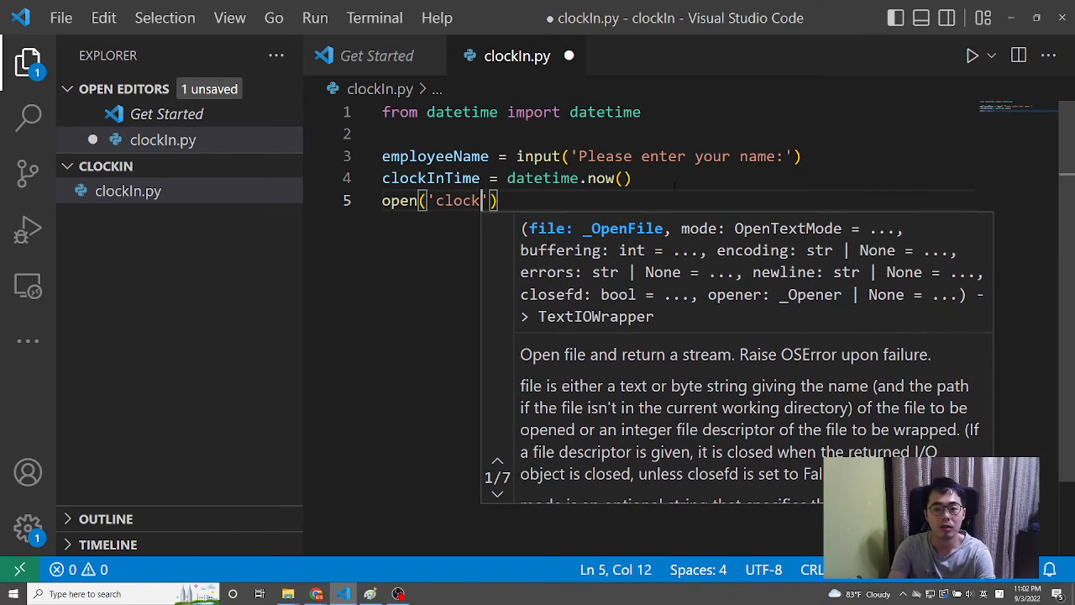
pyautogui.write('In')
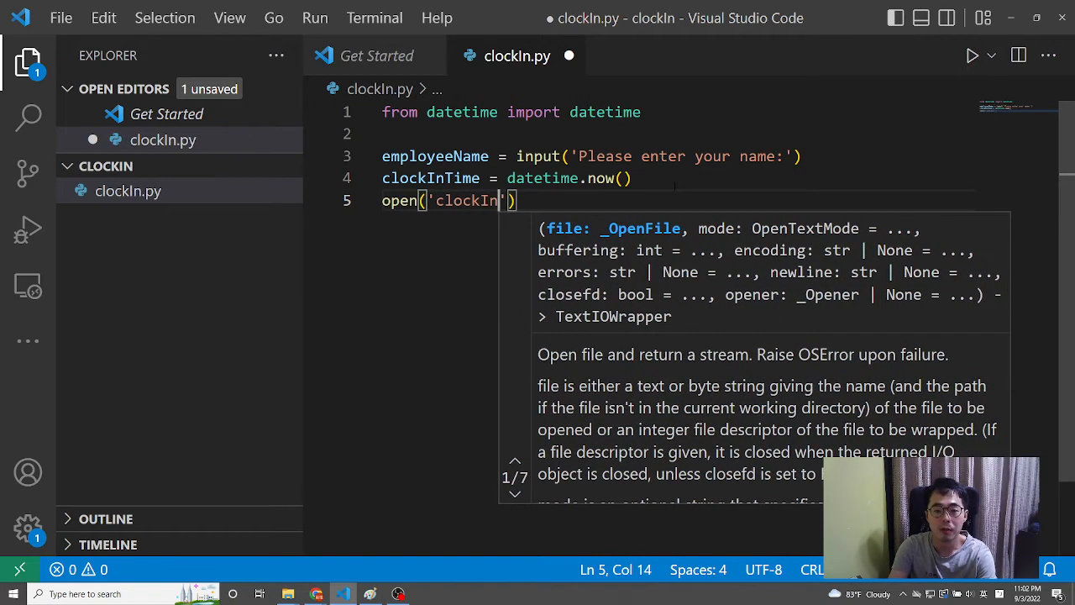
pyautogui.write('Record')
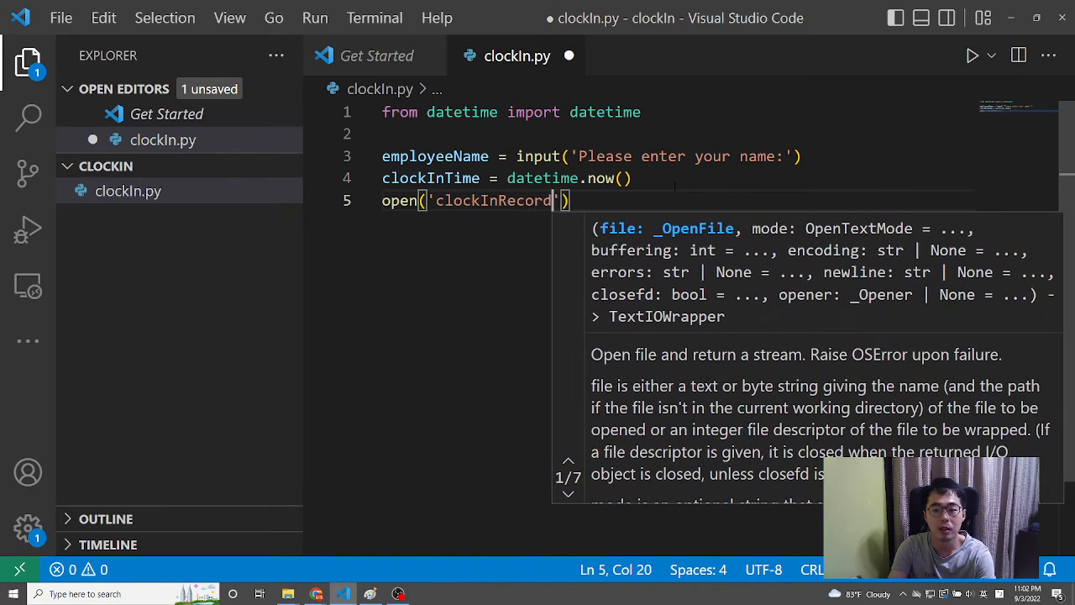
pyautogui.write('.t')
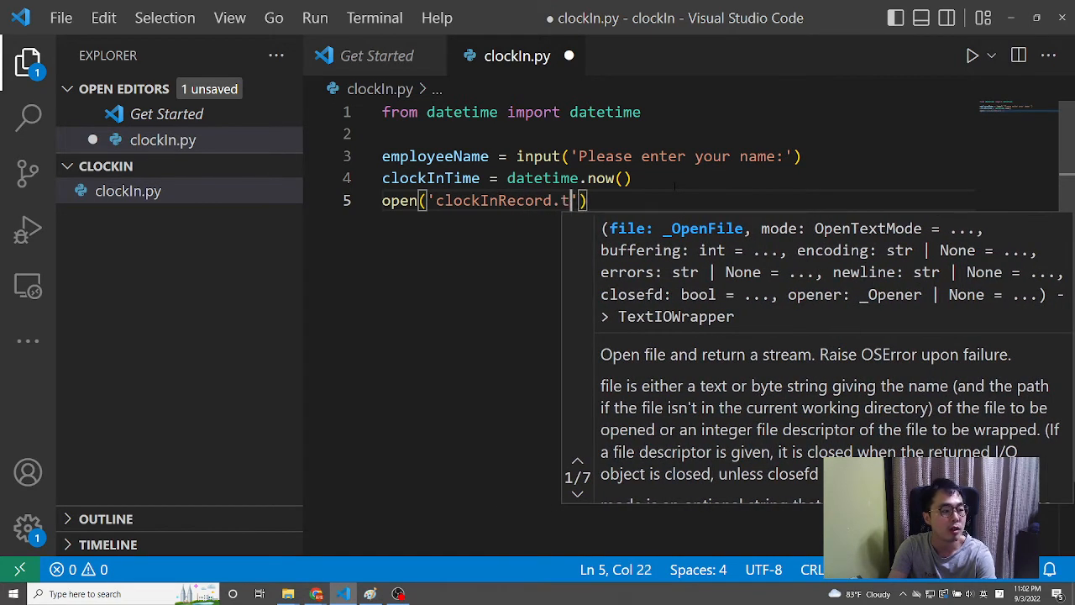
pyautogui.write('xt')
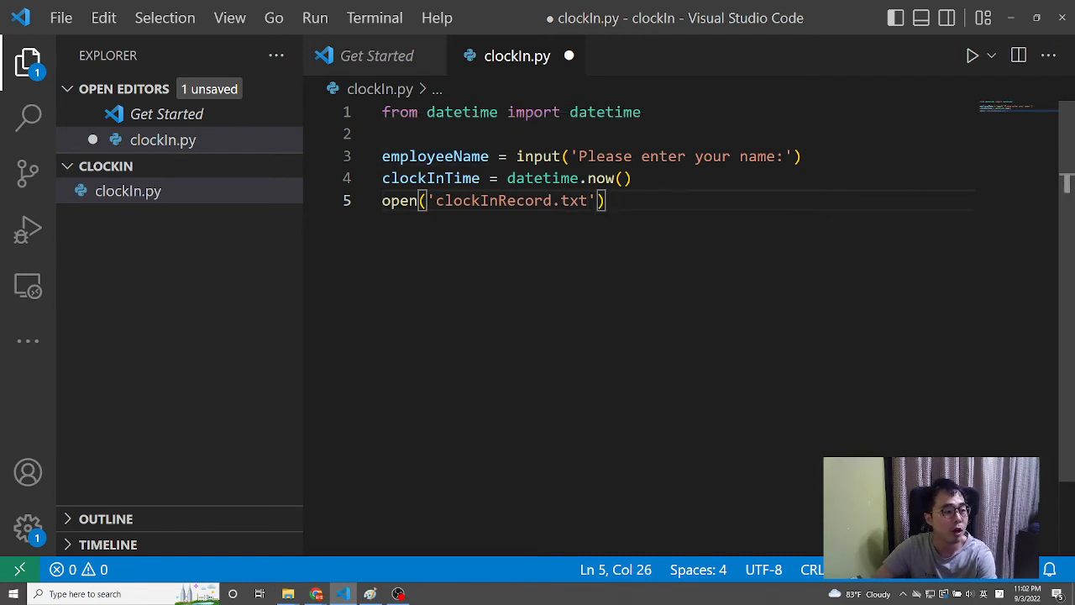
pyautogui.press('Left')
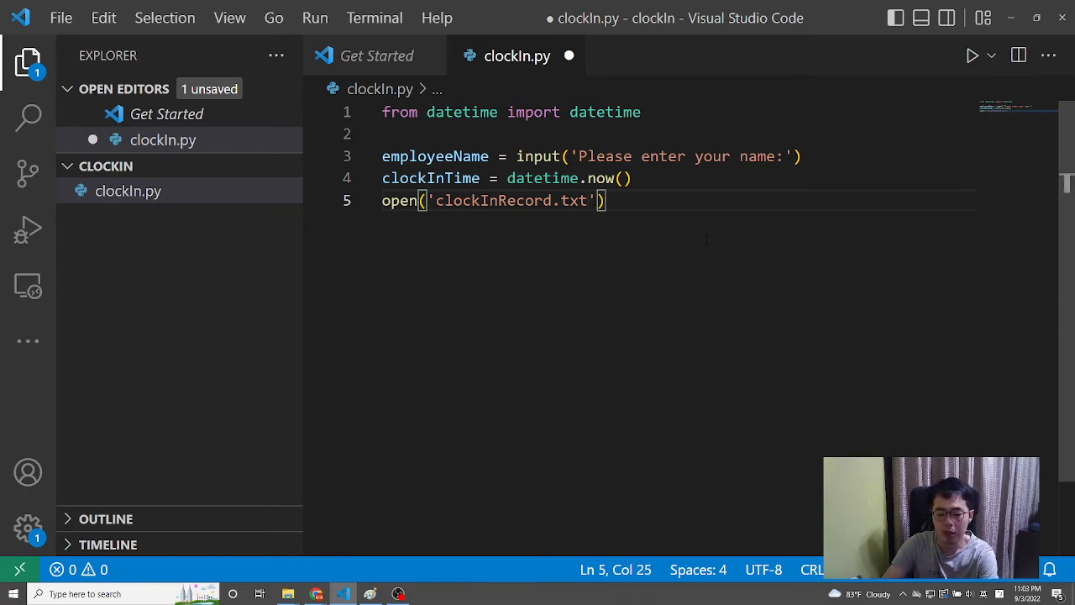
# Add 'a' as the second open() argument and place the cursor after the call.
pyautogui.write(",'")
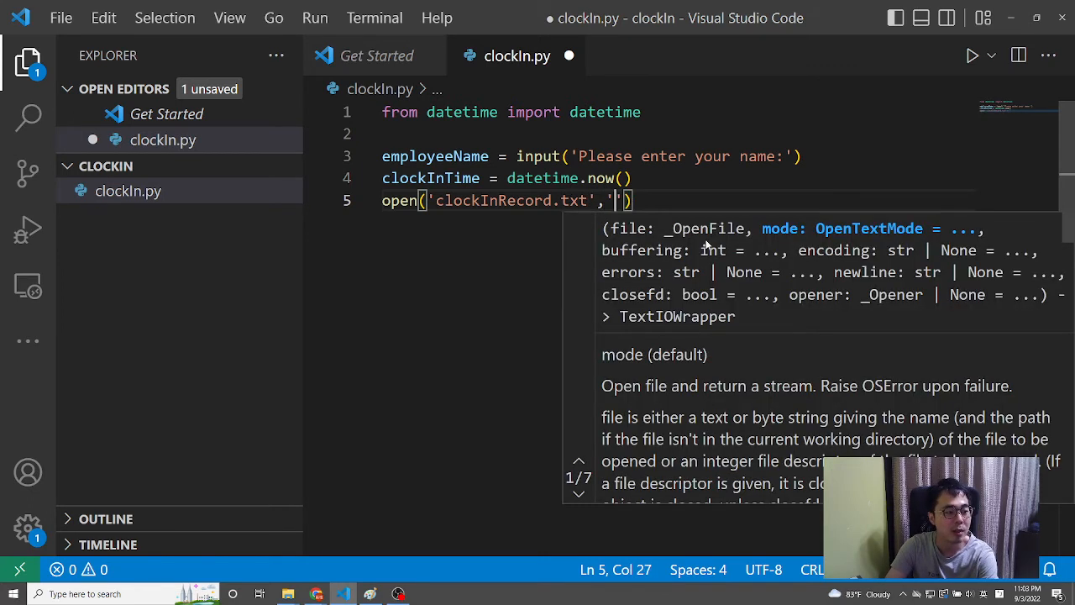
pyautogui.write('a')
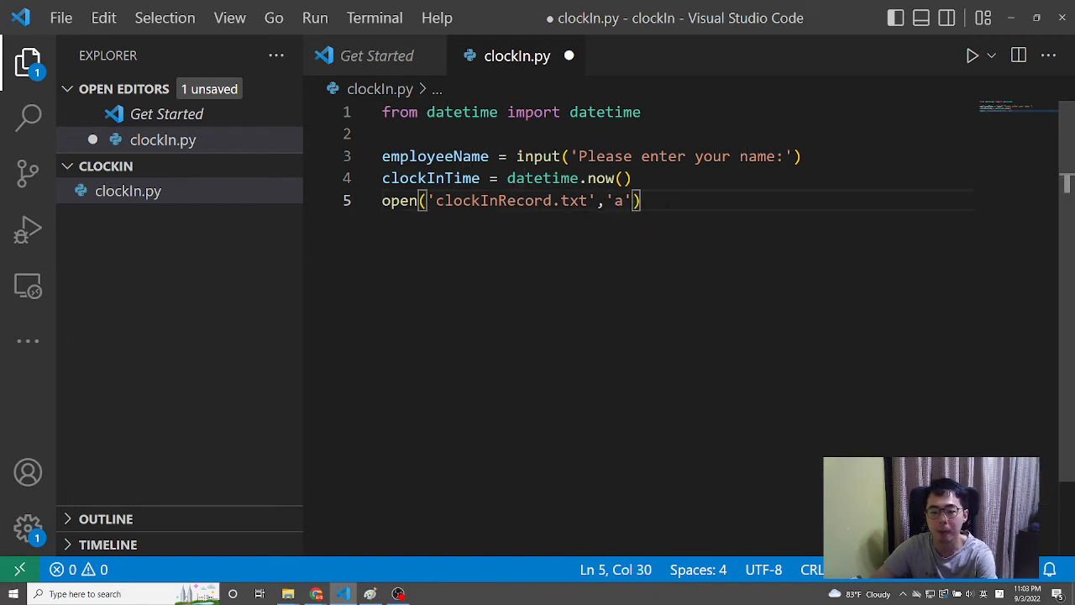
pyautogui.doubleClick(616, 200)
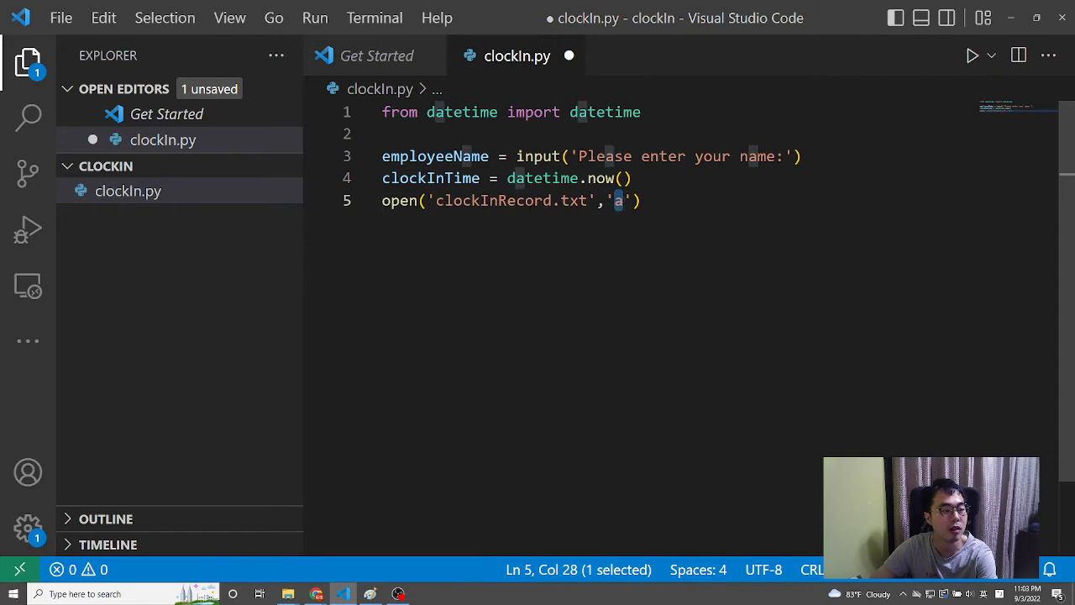
pyautogui.moveTo(418, 215)
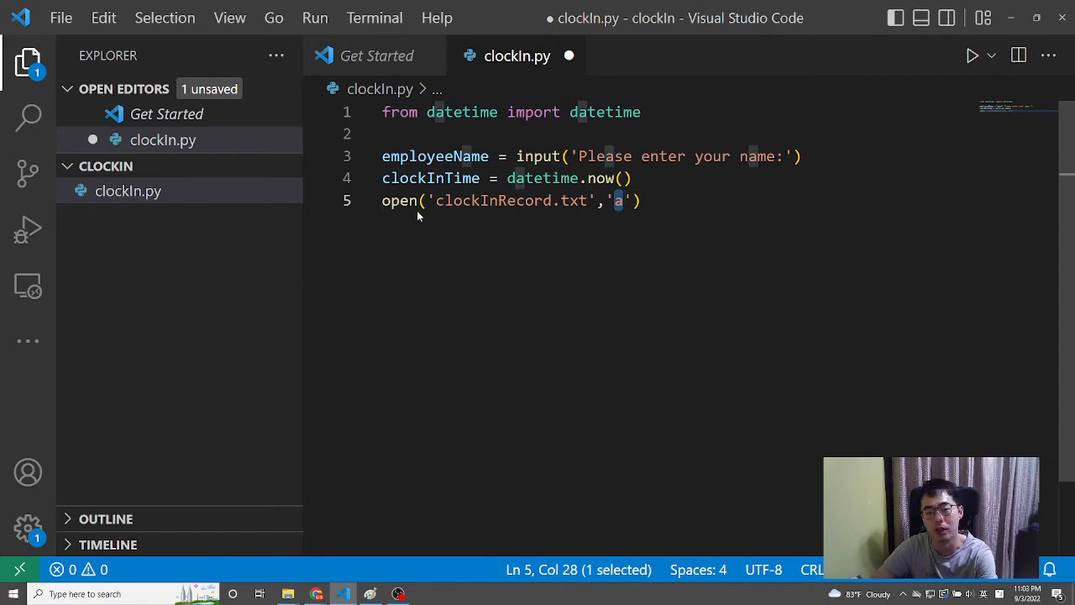
pyautogui.click(622, 200)
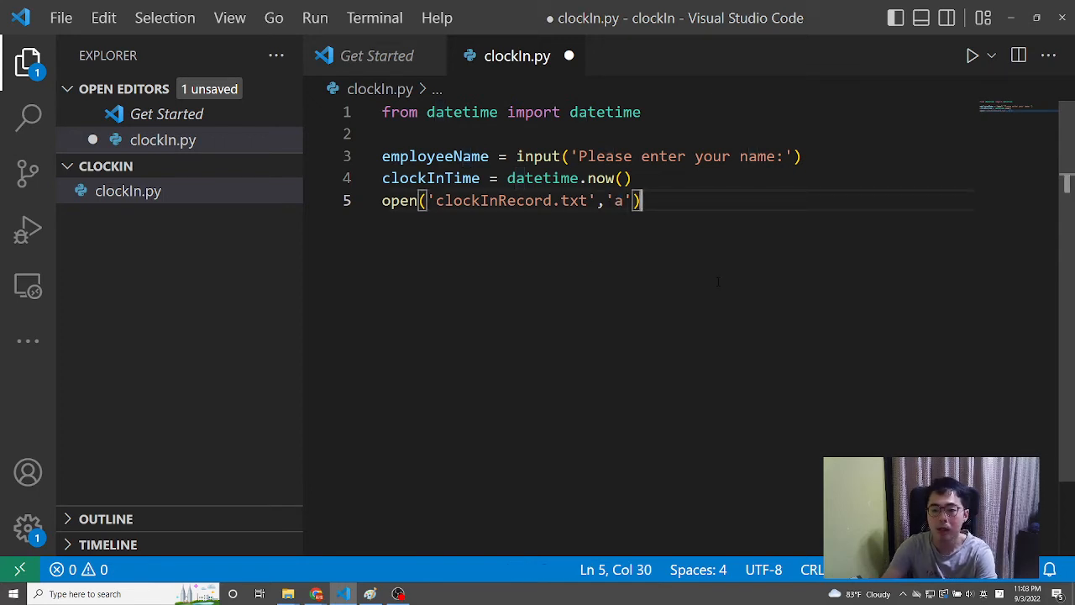
# Chain .write(f'{employeeName}\t{clockInTime}\n') onto line 5 and add blank lines below.
pyautogui.write('.')
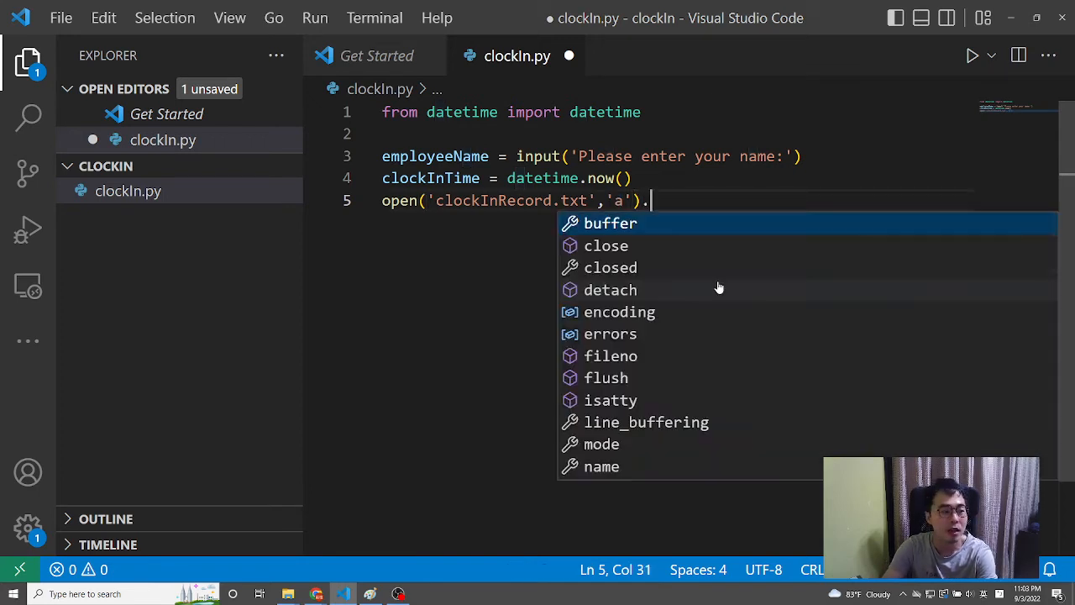
pyautogui.write('w')
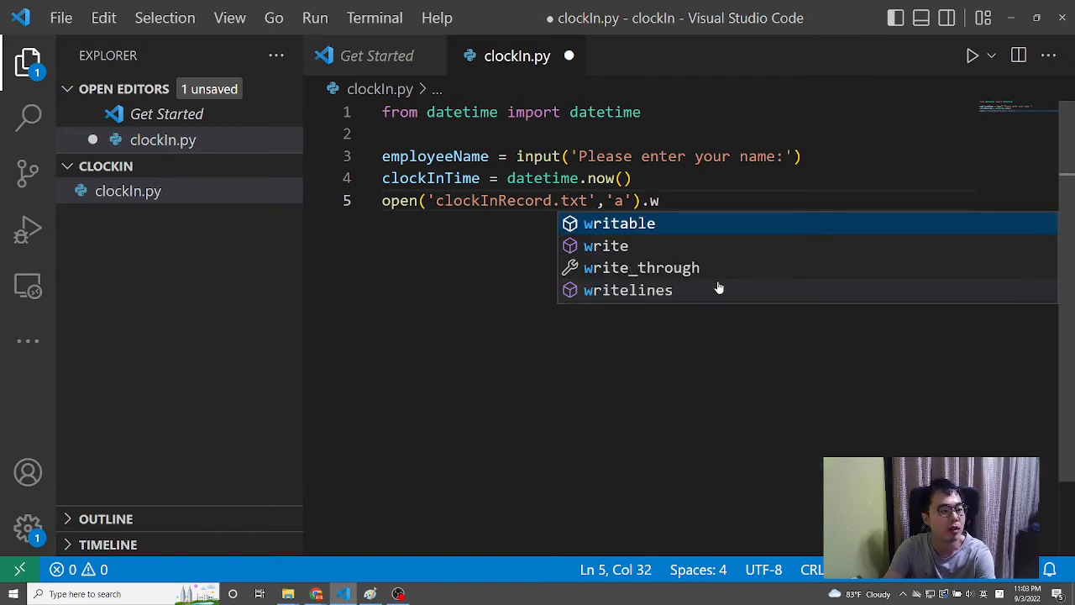
pyautogui.moveTo(718, 288)
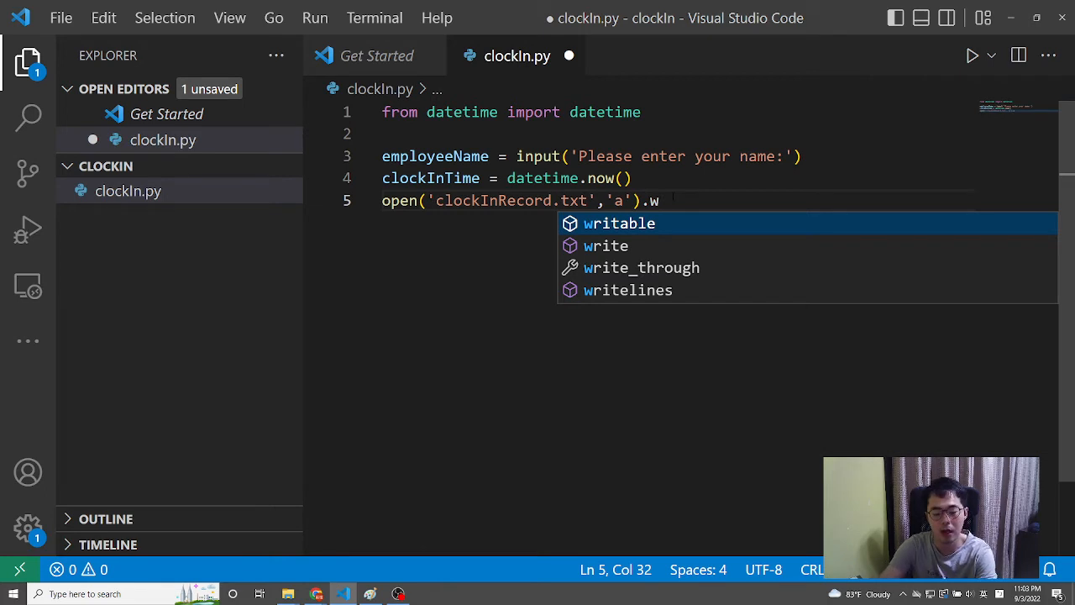
pyautogui.write('rite(')
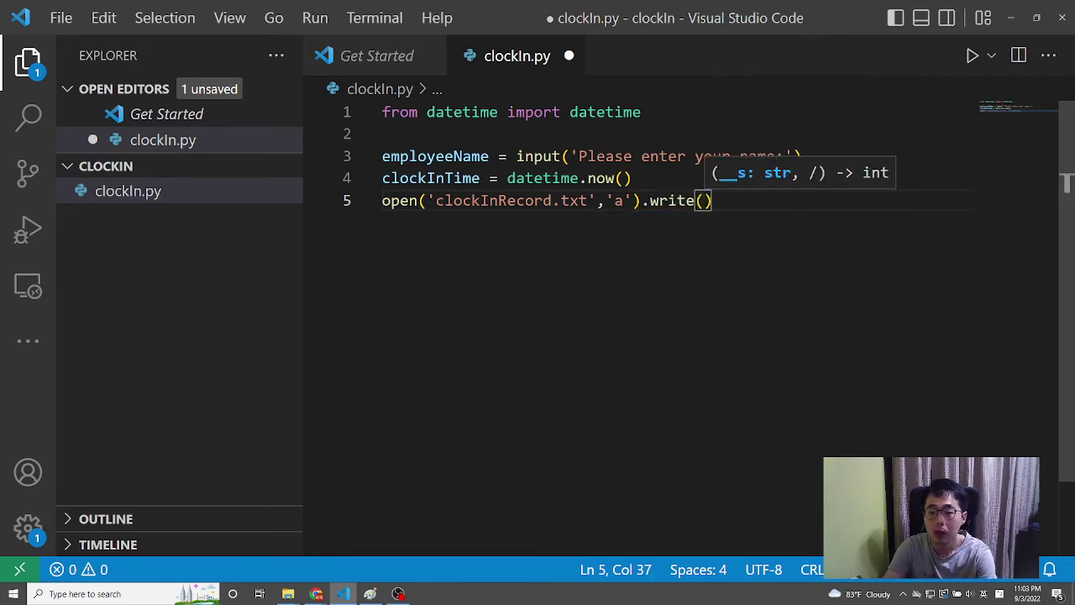
pyautogui.write("f'")
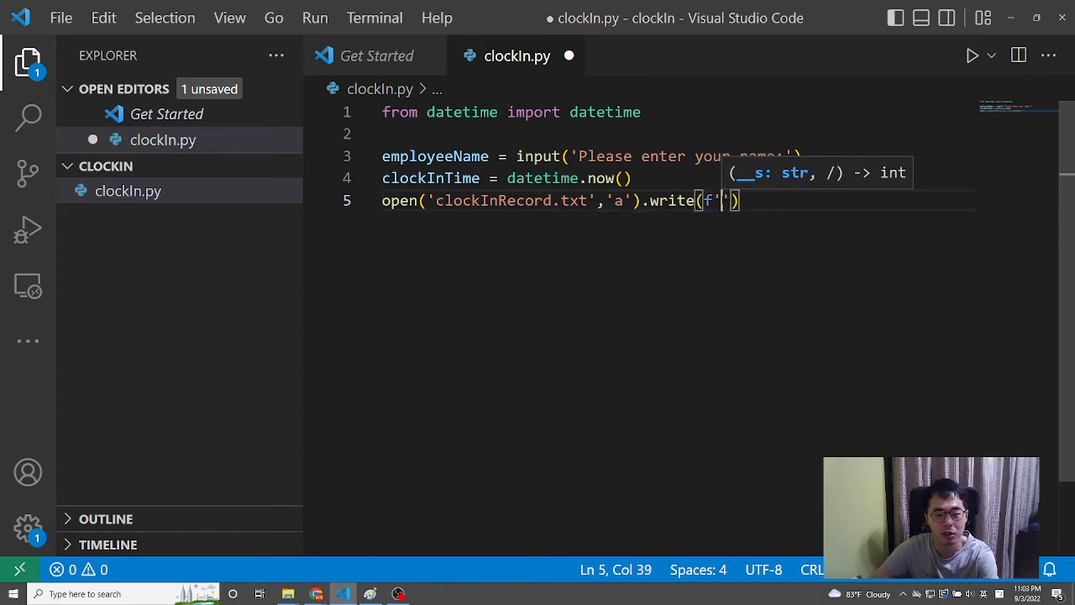
pyautogui.write('{')
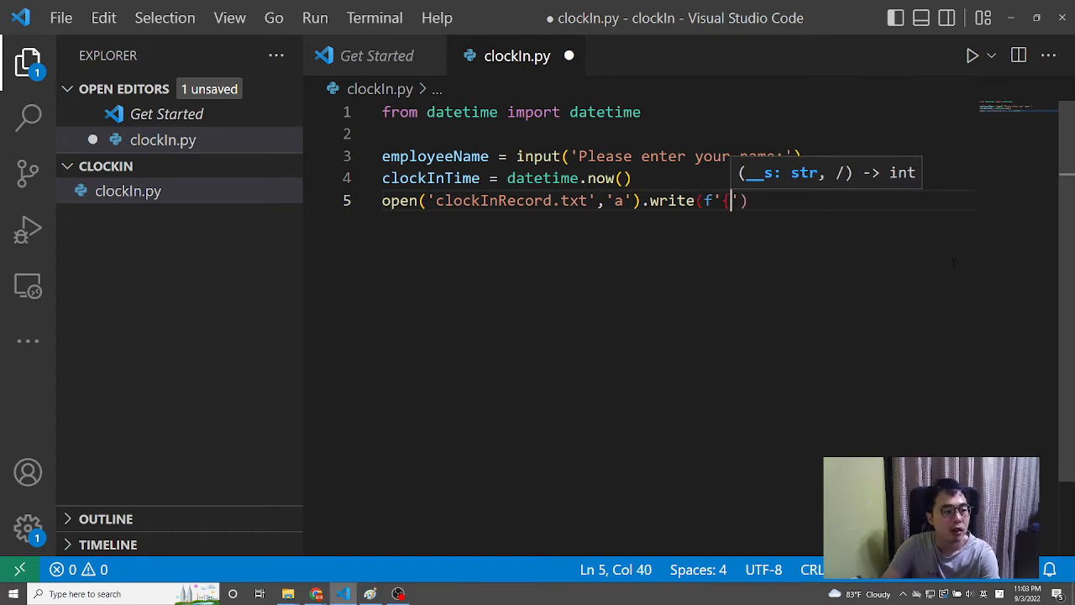
pyautogui.write('{')
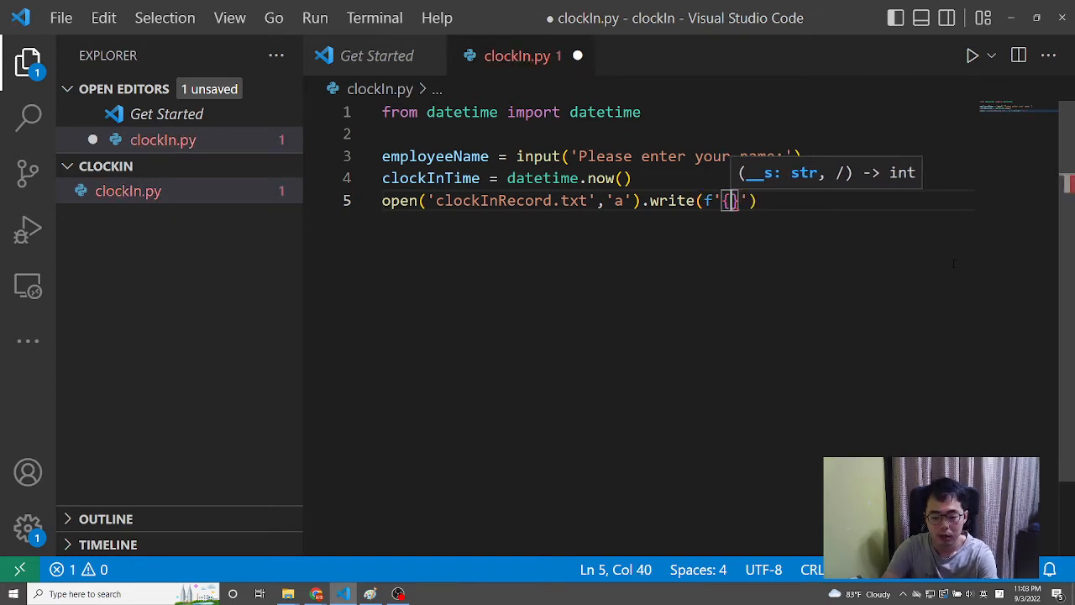
pyautogui.write('employeeName')
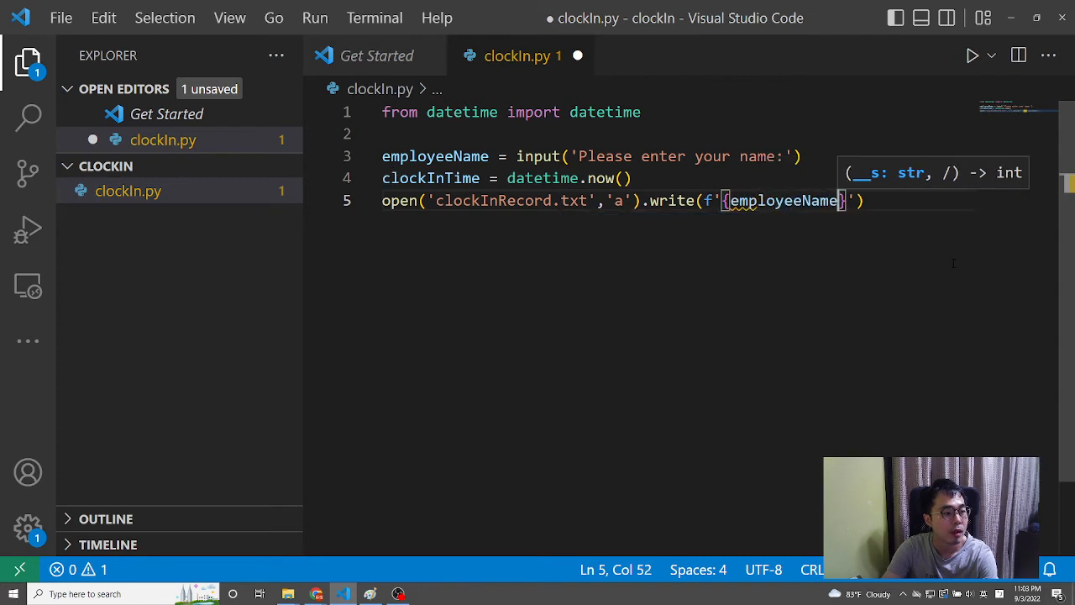
pyautogui.write('}\\')
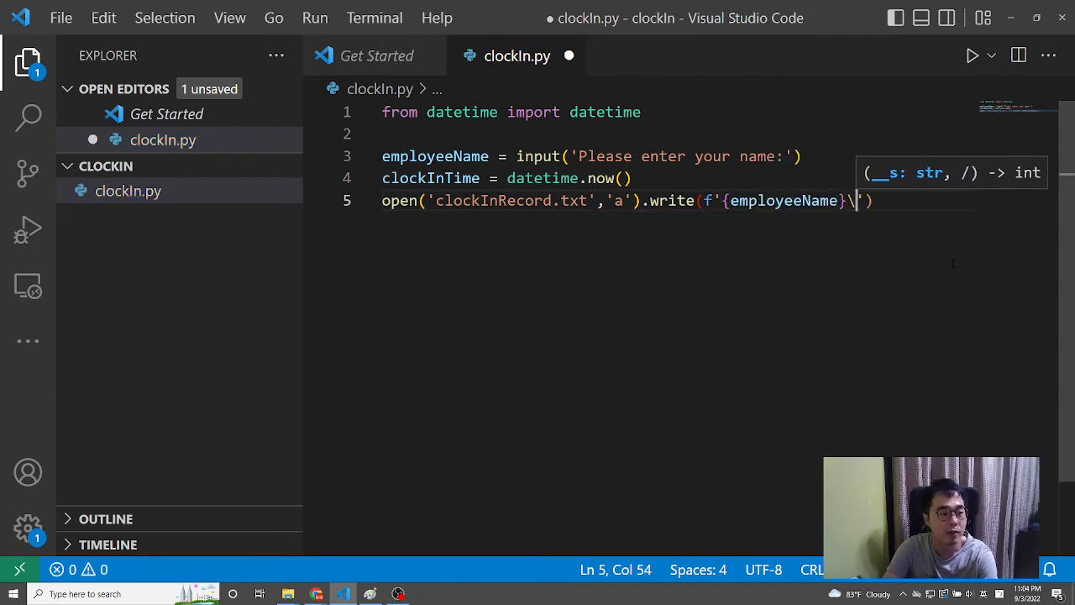
pyautogui.write('t')
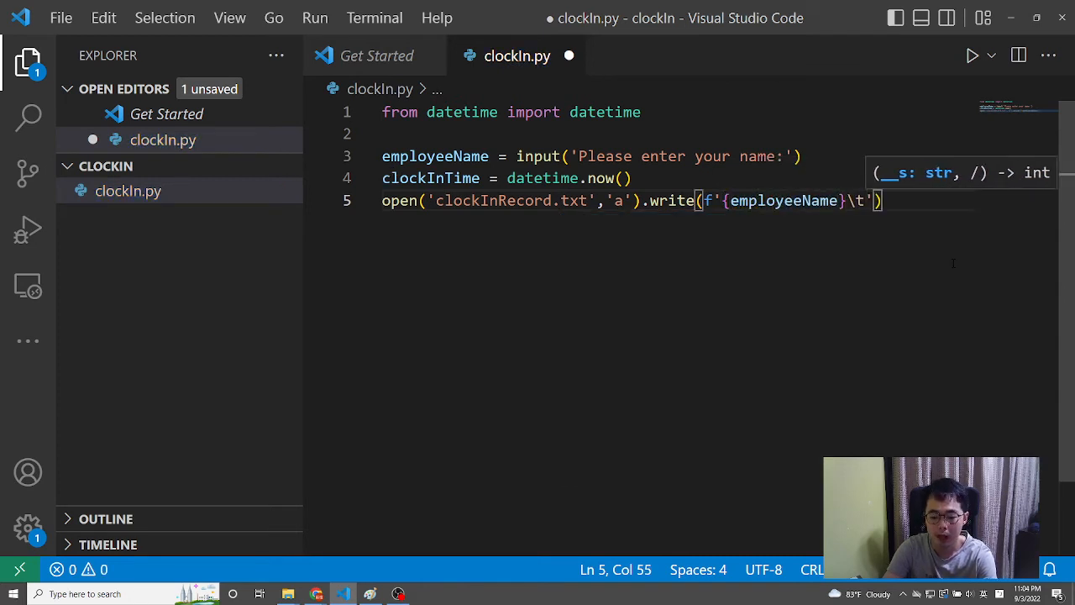
pyautogui.write('cl')
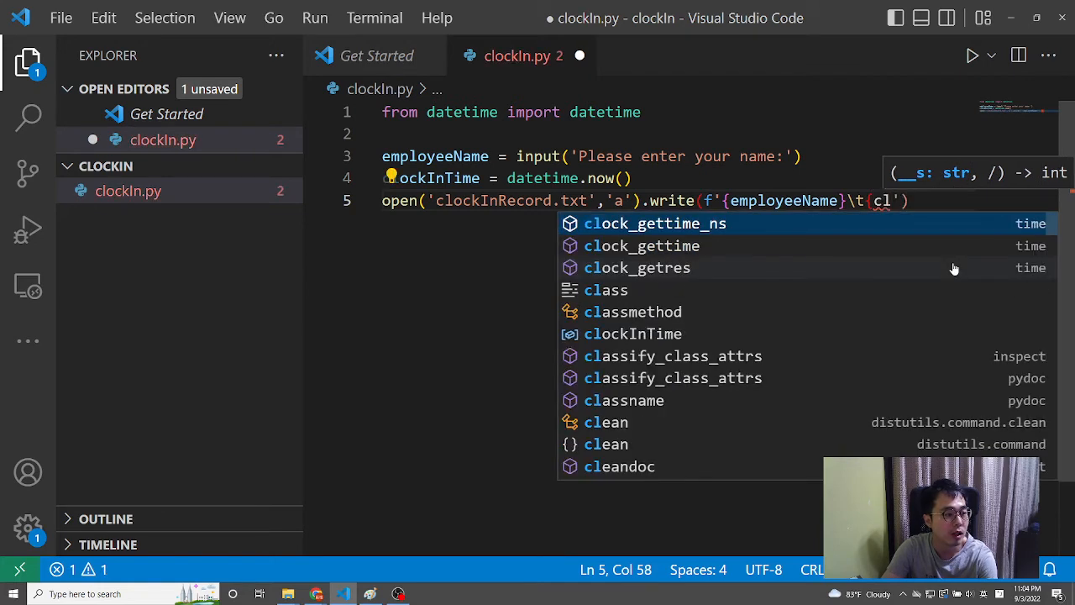
pyautogui.write('ockInTime')
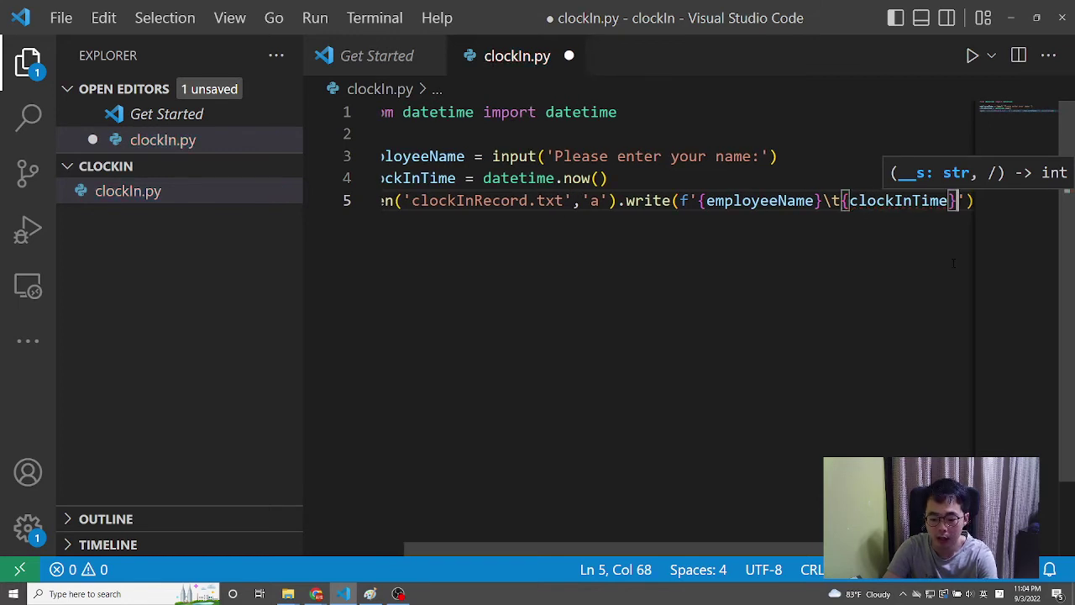
pyautogui.write('\\n')
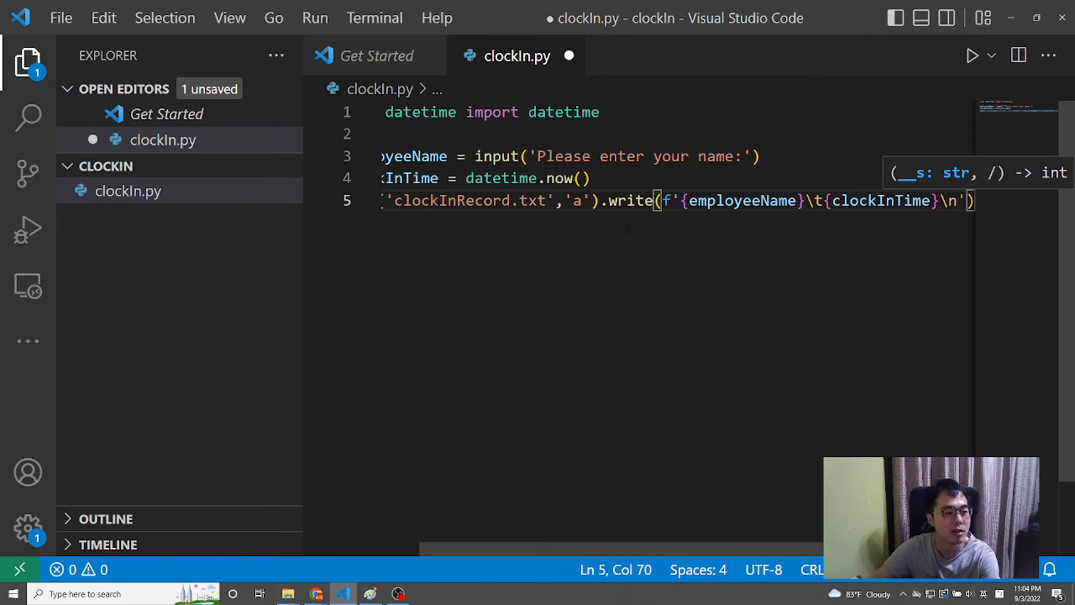
pyautogui.moveTo(949, 314)
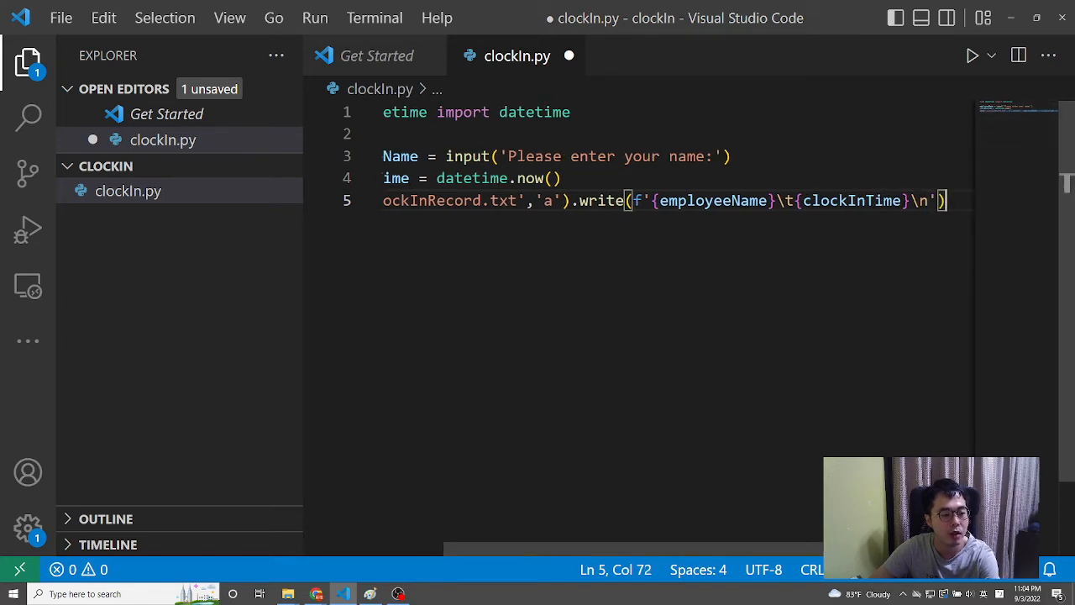
pyautogui.moveTo(878, 283)
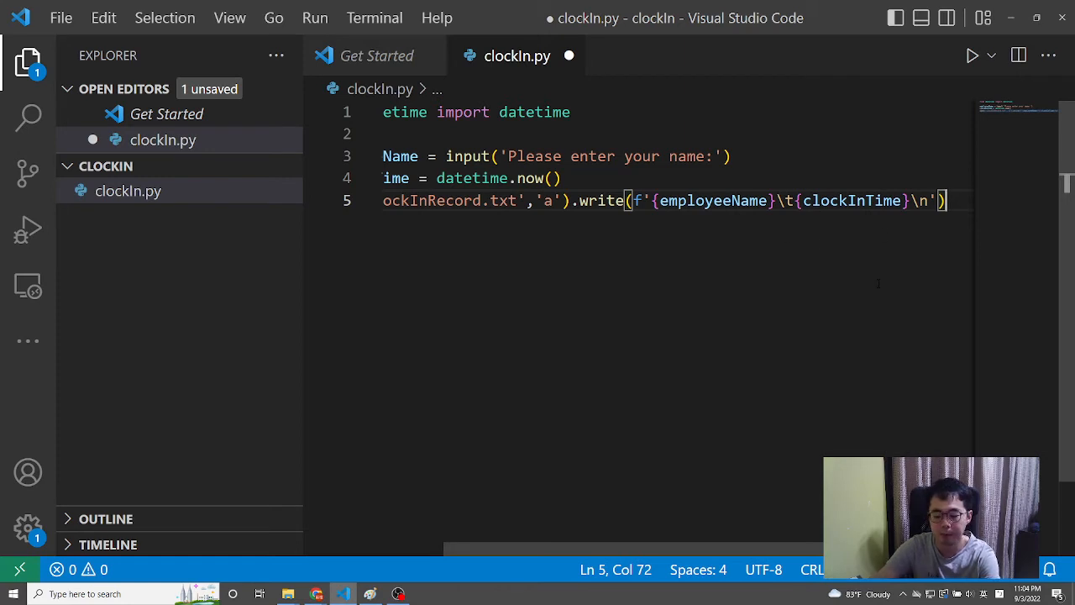
pyautogui.press('enter')
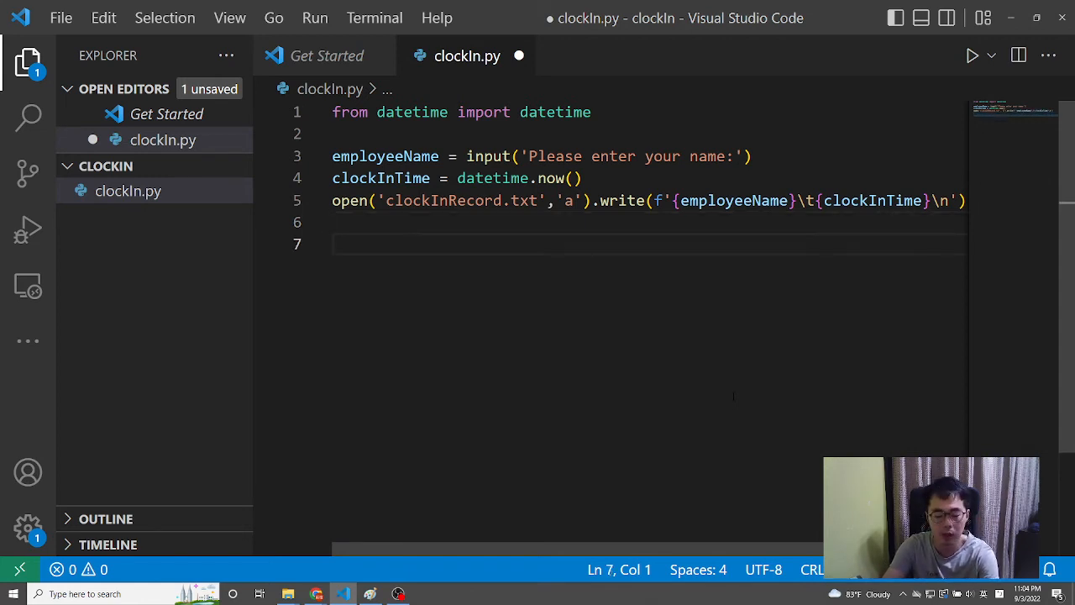
# Add print(f'Welcome to office, {employeeName}!') on line 7.
pyautogui.write("print('')")
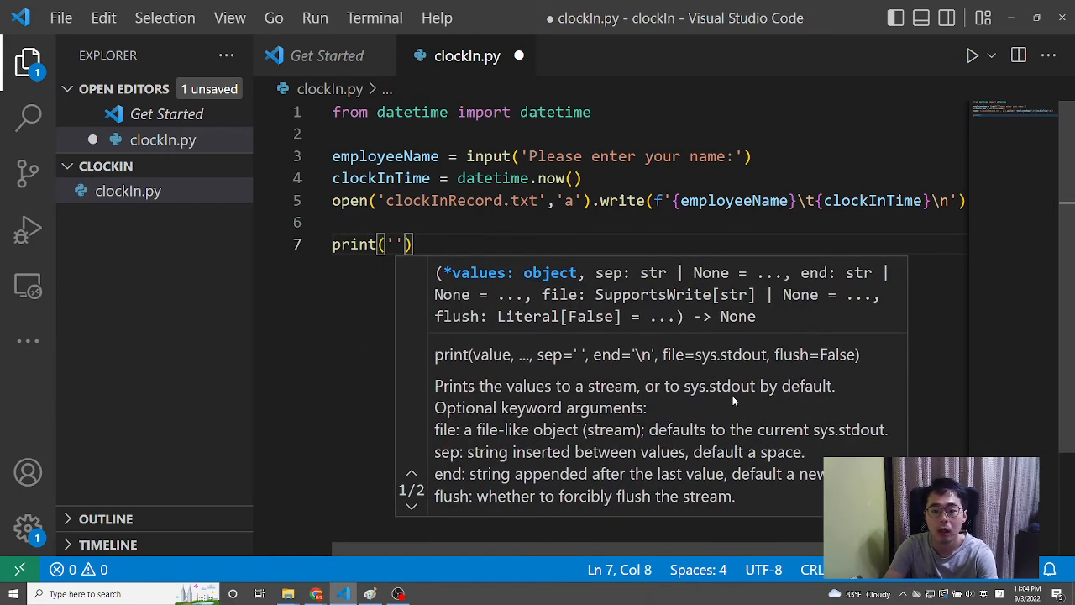
pyautogui.write('f')
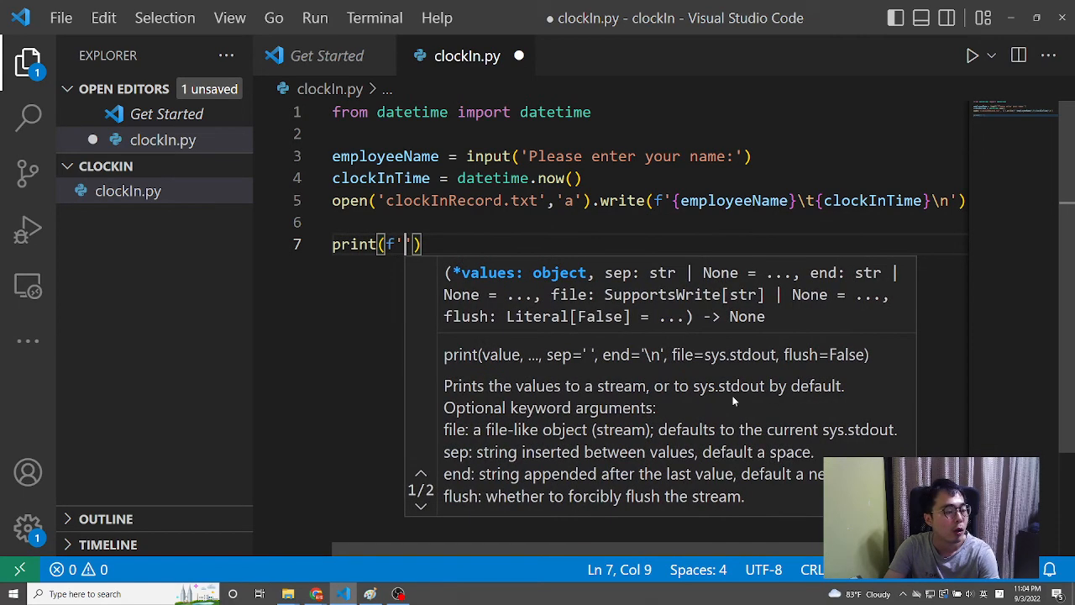
pyautogui.write('Welcome to')
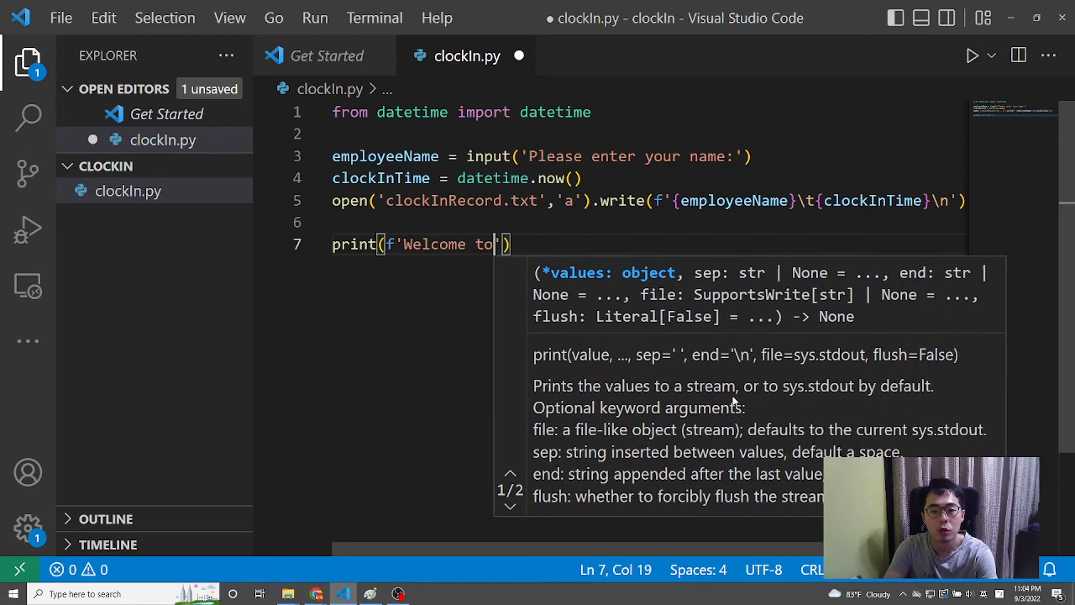
pyautogui.write('office,')
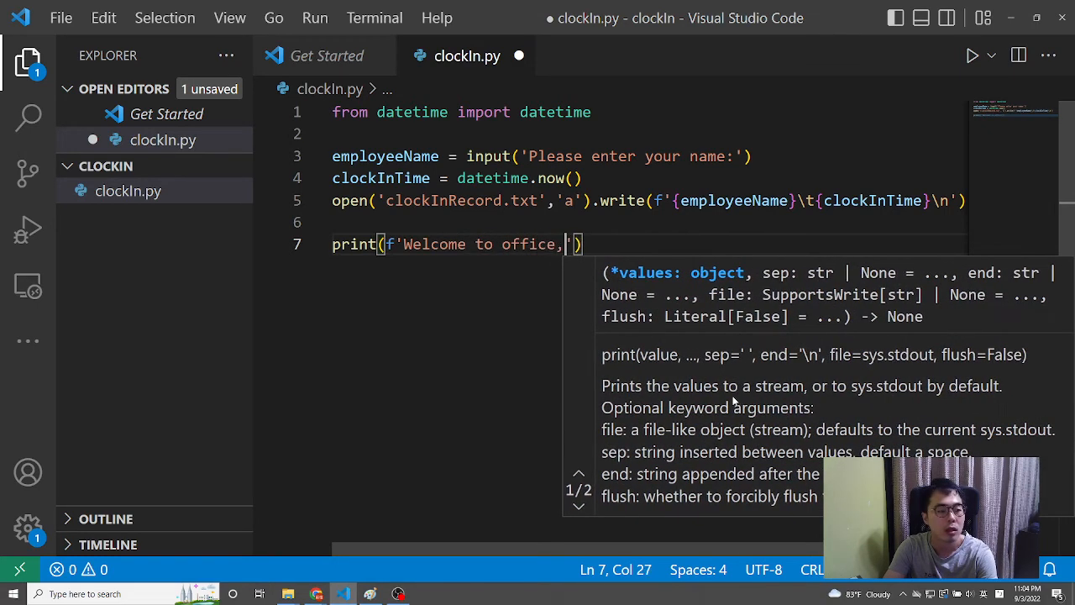
pyautogui.write('{}')
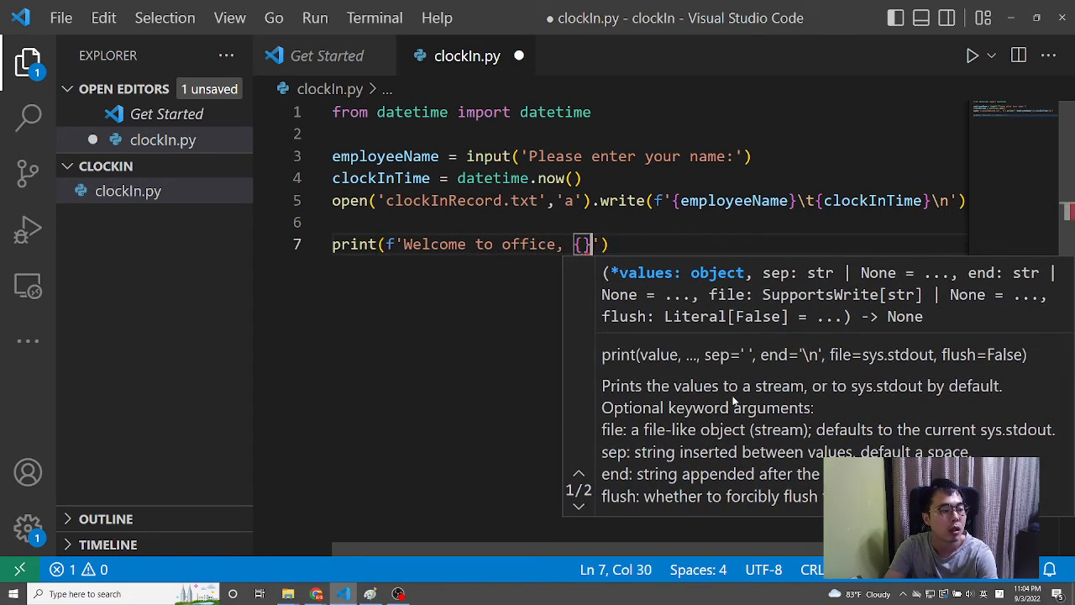
pyautogui.write('employeeName')
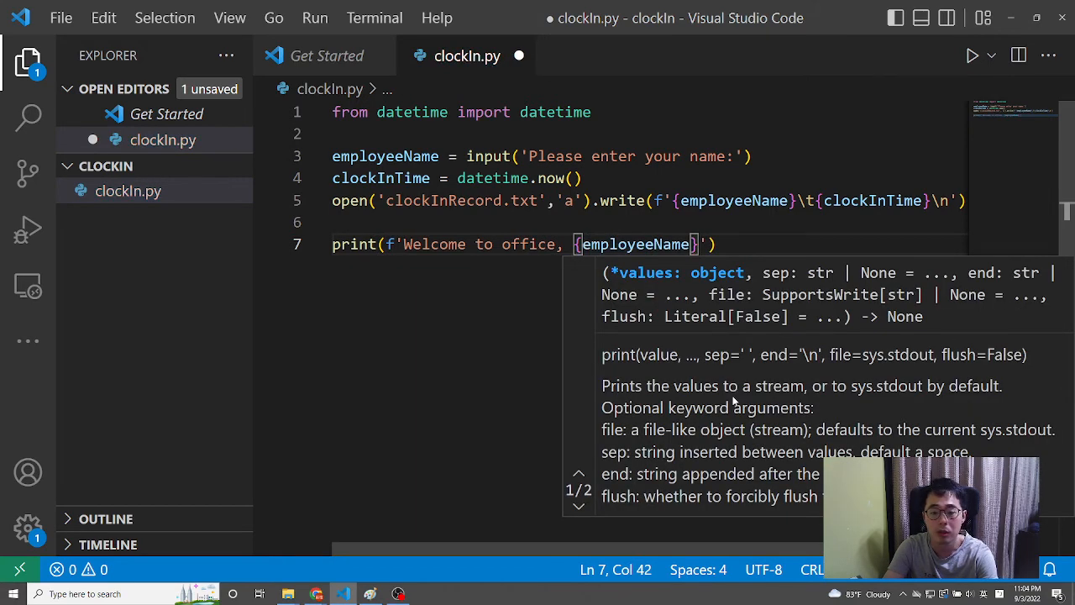
pyautogui.write('!')
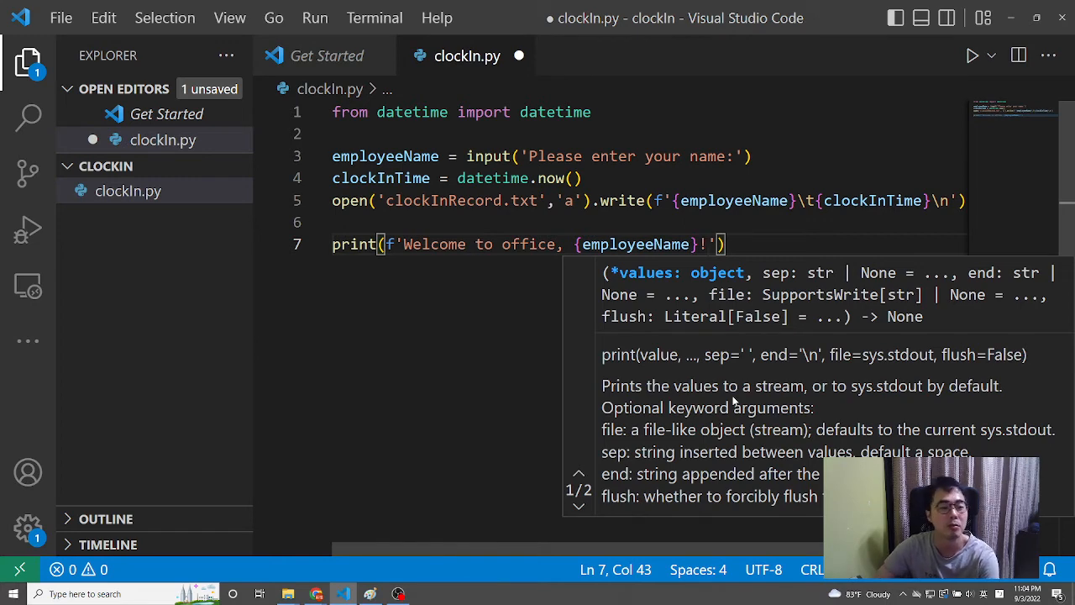
# Add print('Have a great day :)') on line 8 and save clockIn.py.
pyautogui.press('Return')
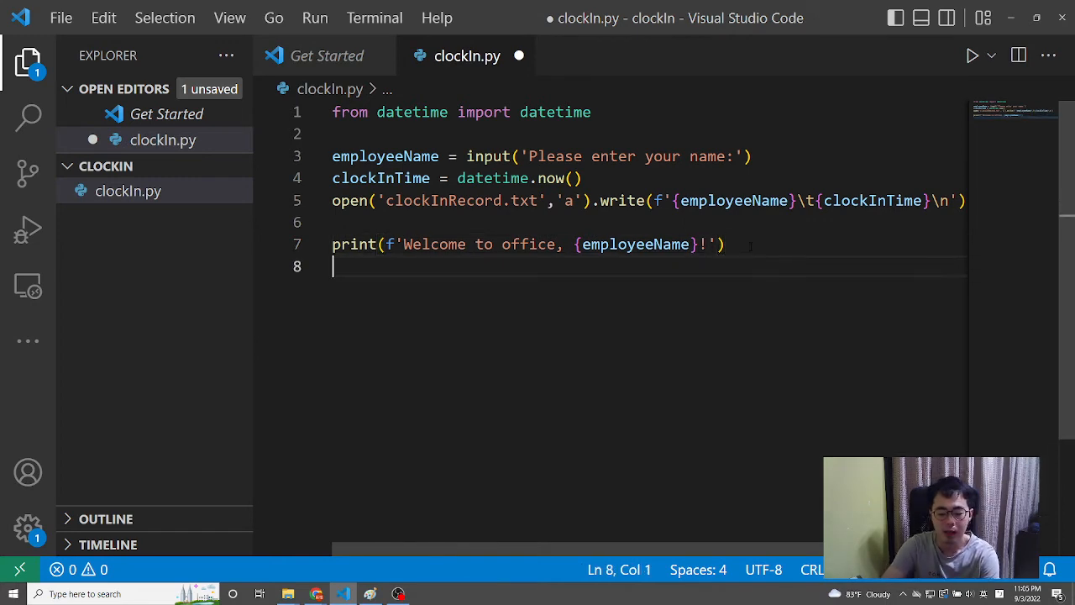
pyautogui.write("print('H")
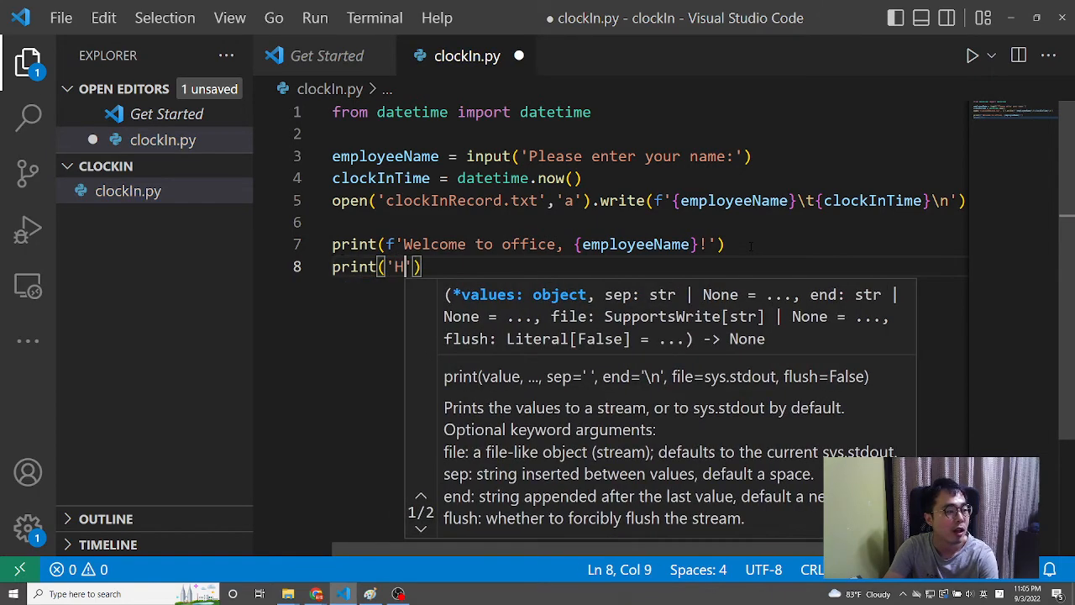
pyautogui.write('ave a gre')
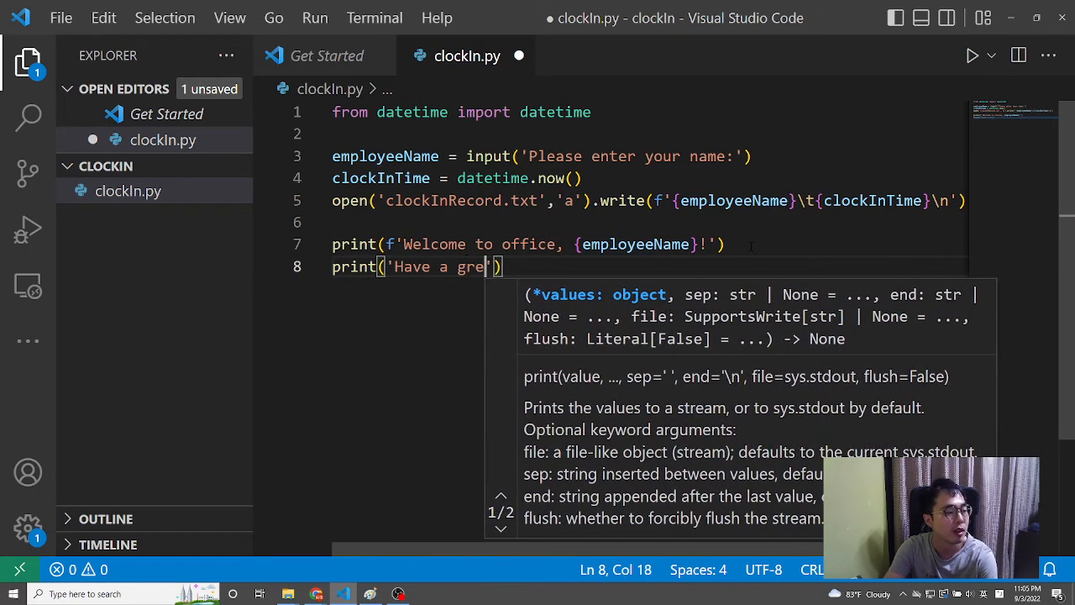
pyautogui.write('at day :)')
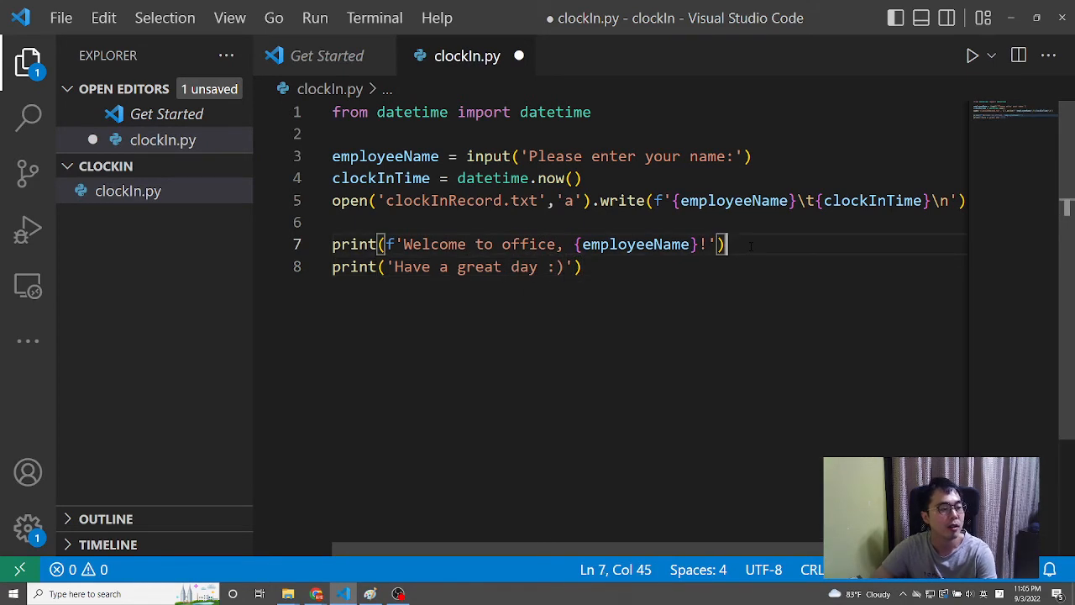
pyautogui.press('ctrl+s')
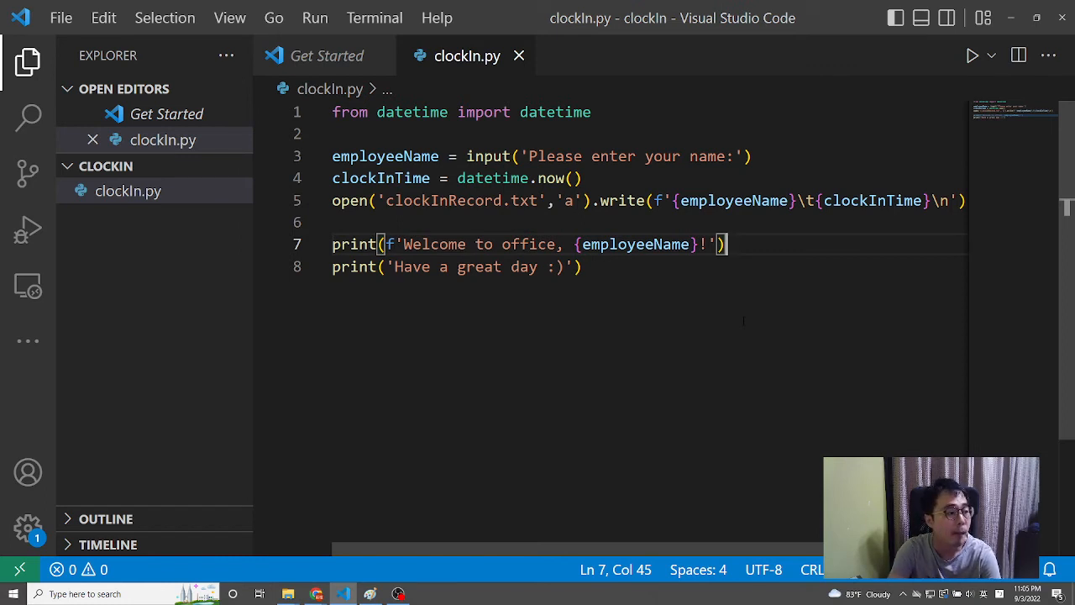
pyautogui.click(971, 56)
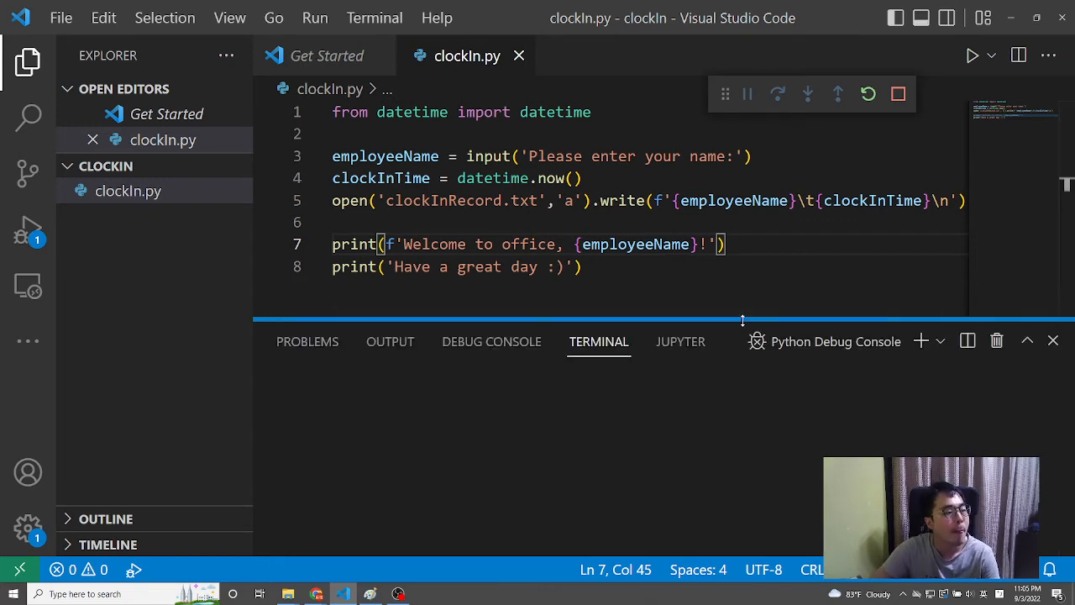
pyautogui.click(972, 55)
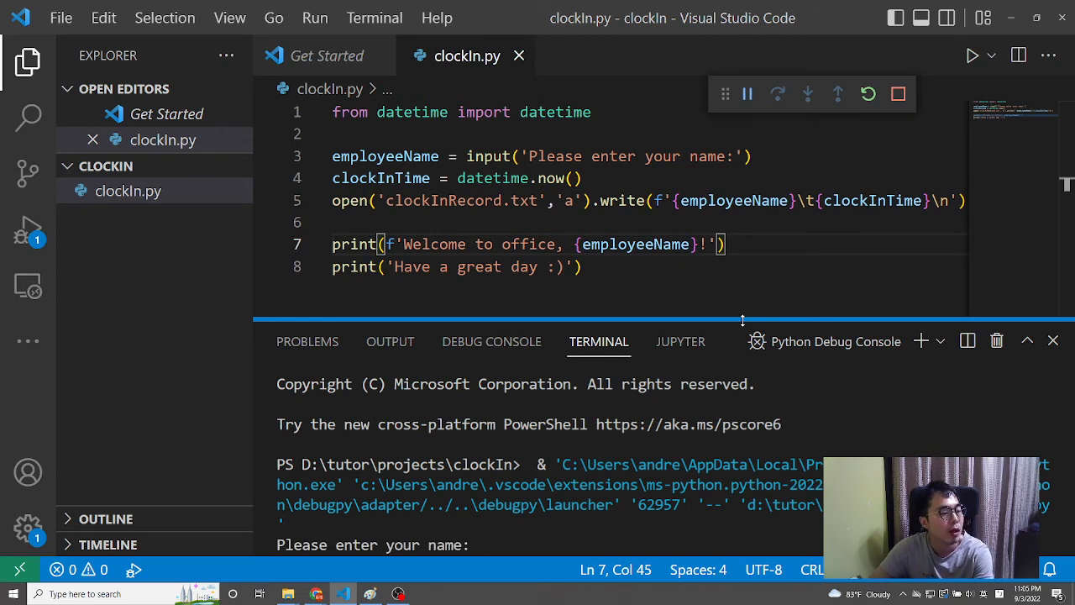
pyautogui.write('Andrew')
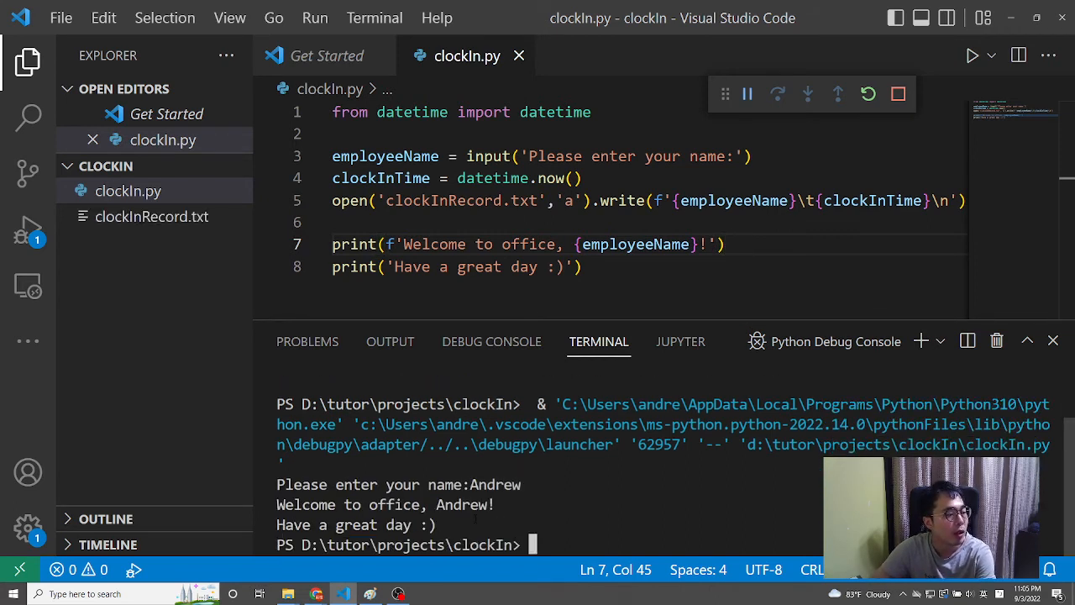
pyautogui.click(897, 94)
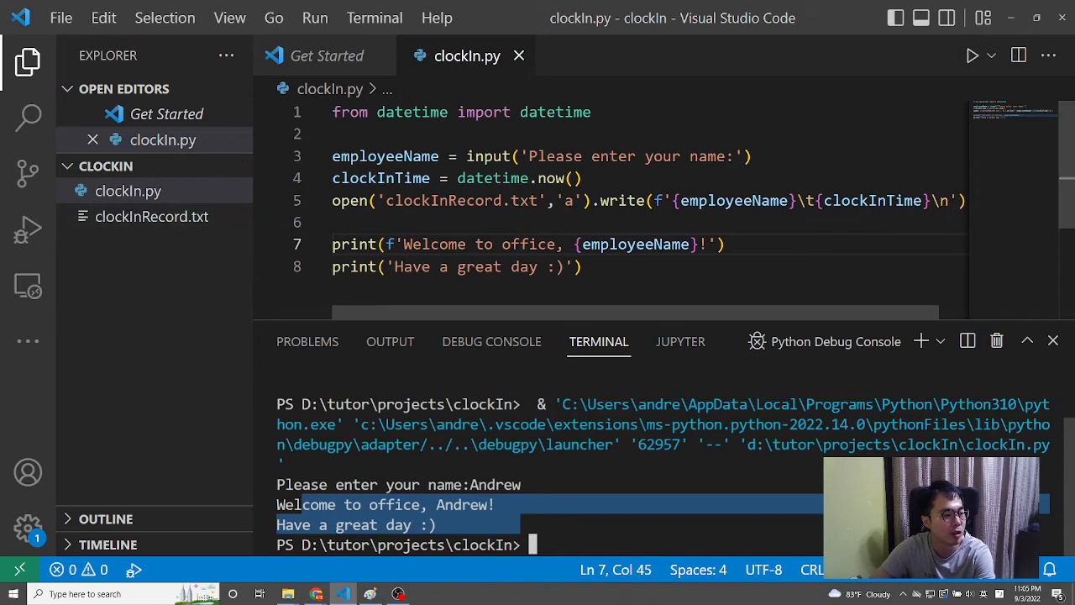
pyautogui.moveTo(288, 594)
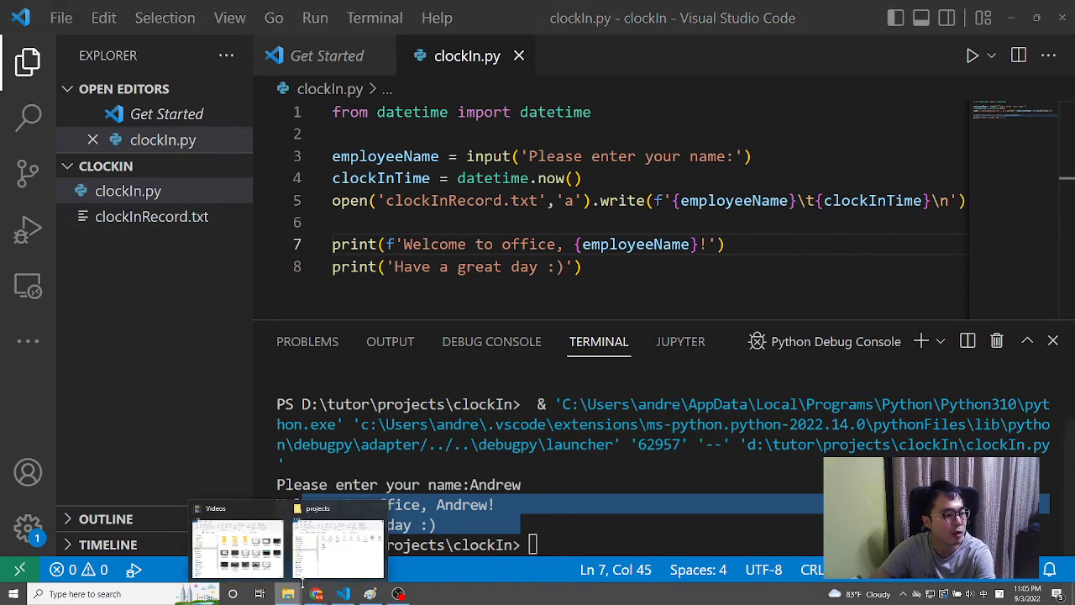
pyautogui.click(336, 541)
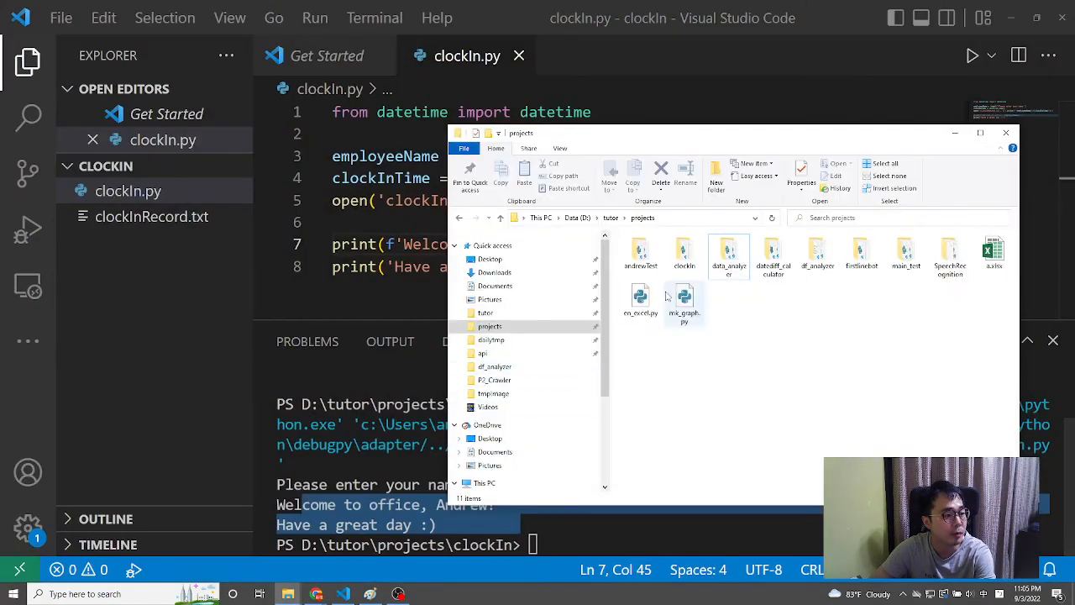
pyautogui.doubleClick(683, 257)
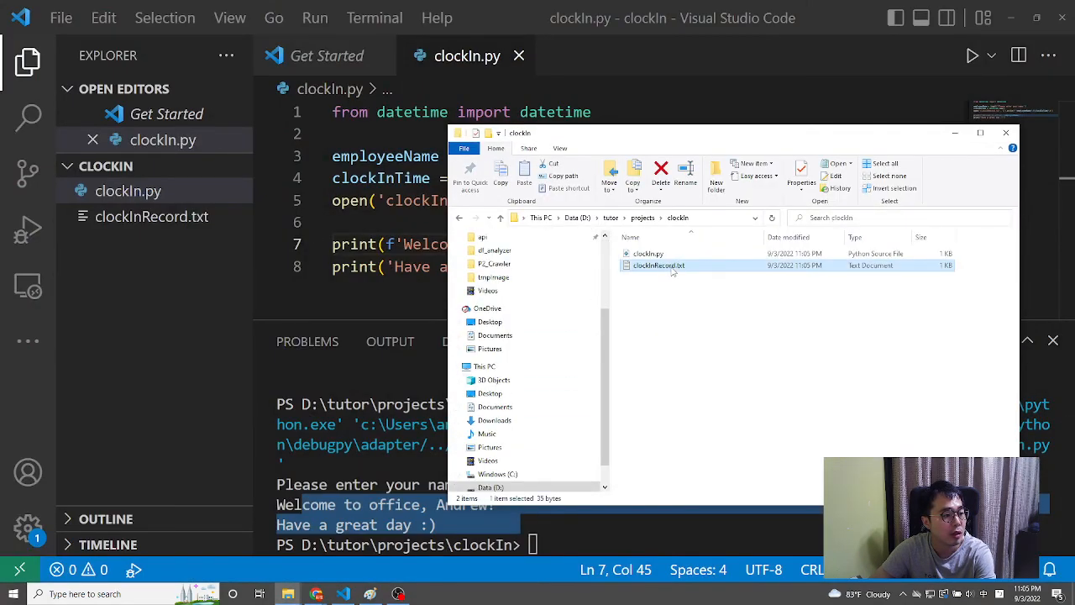
pyautogui.doubleClick(657, 265)
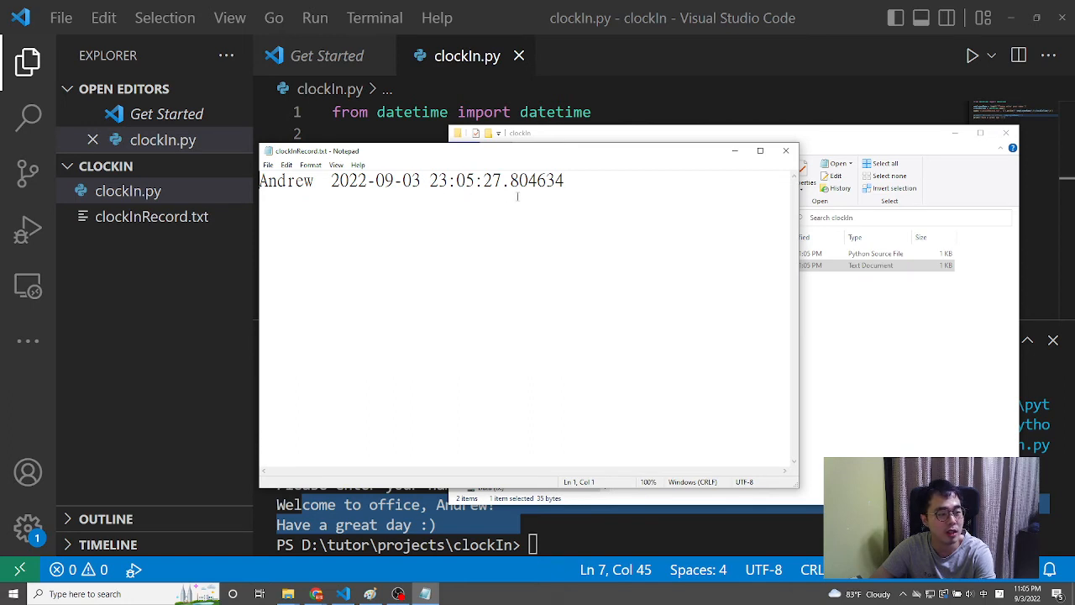
pyautogui.doubleClick(537, 180)
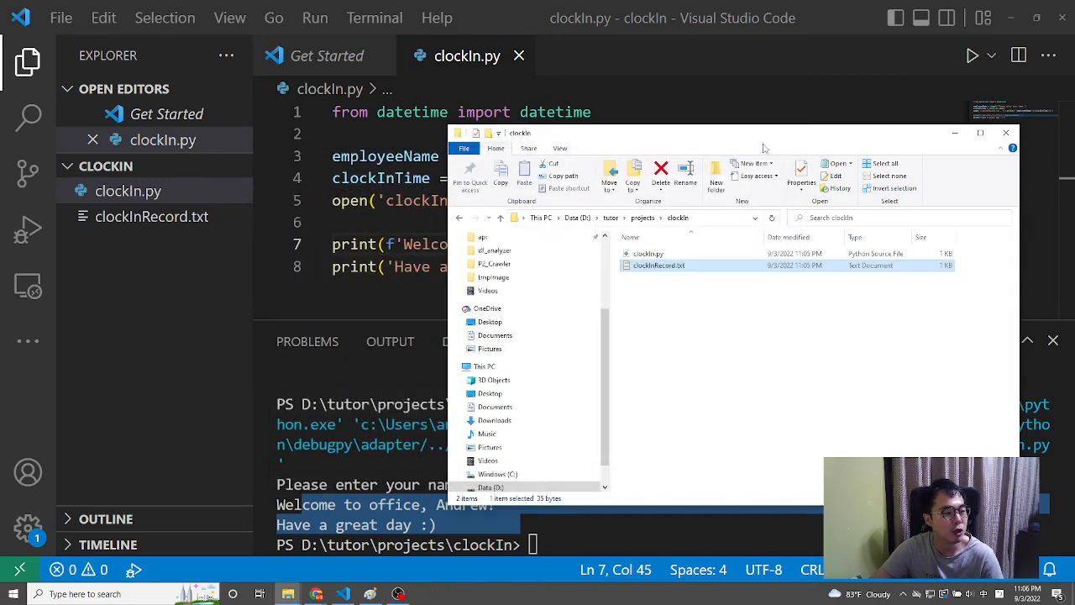
pyautogui.click(1005, 133)
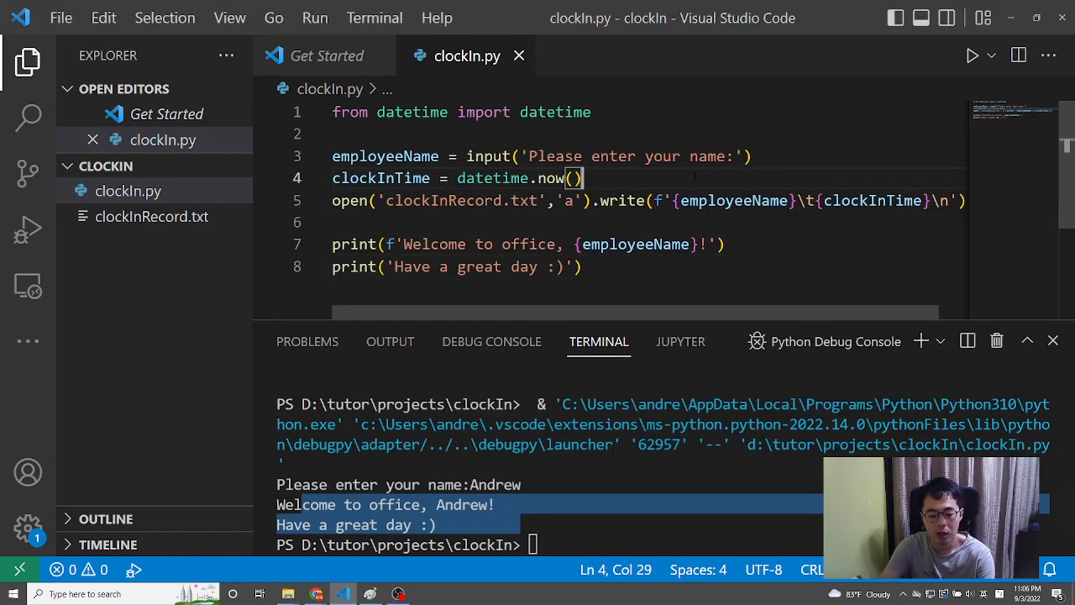
# Run clockIn.py for Abby, then check clockInRecord.txt in Notepad for her 23:06:11 line.
pyautogui.click(972, 55)
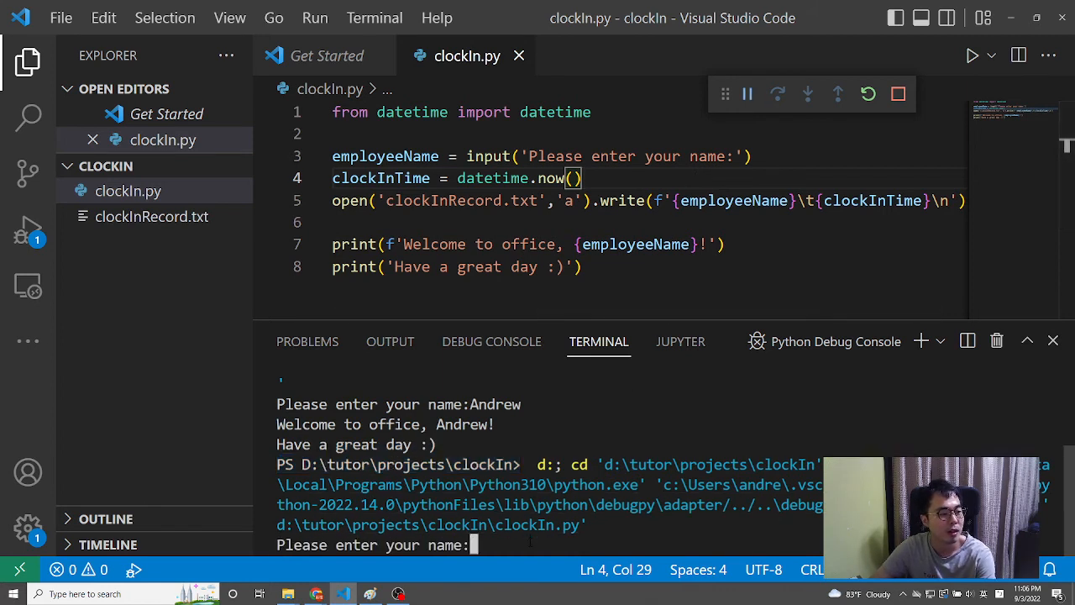
pyautogui.write('Abby')
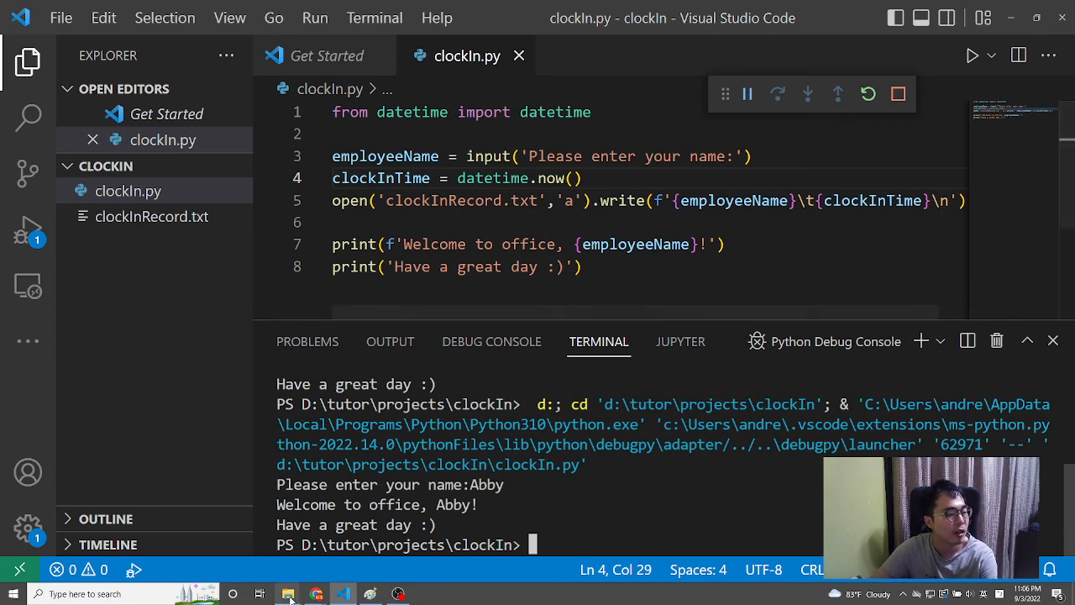
pyautogui.click(288, 594)
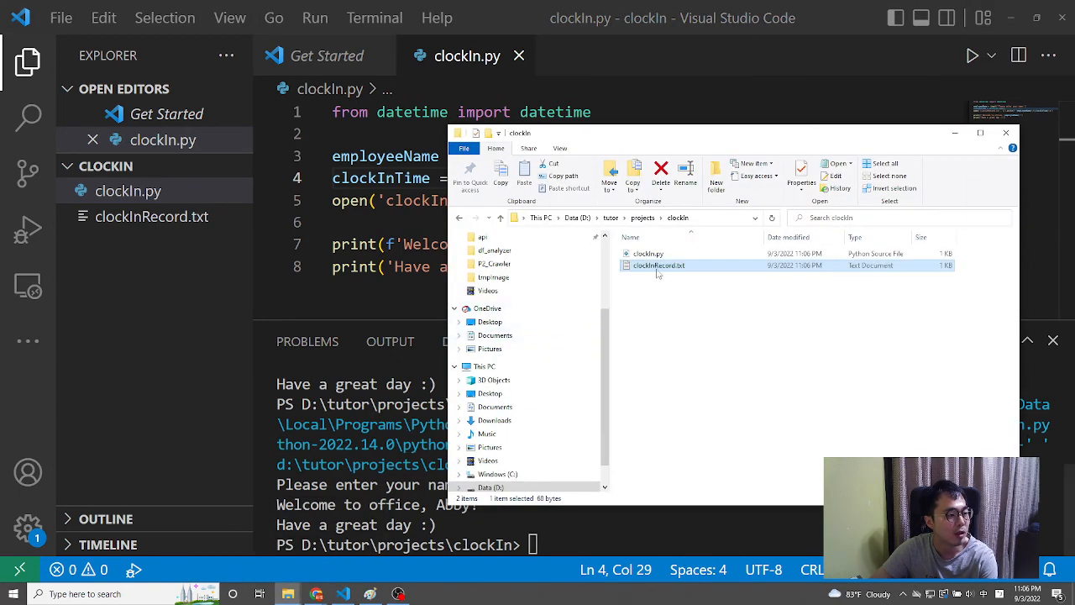
pyautogui.doubleClick(659, 265)
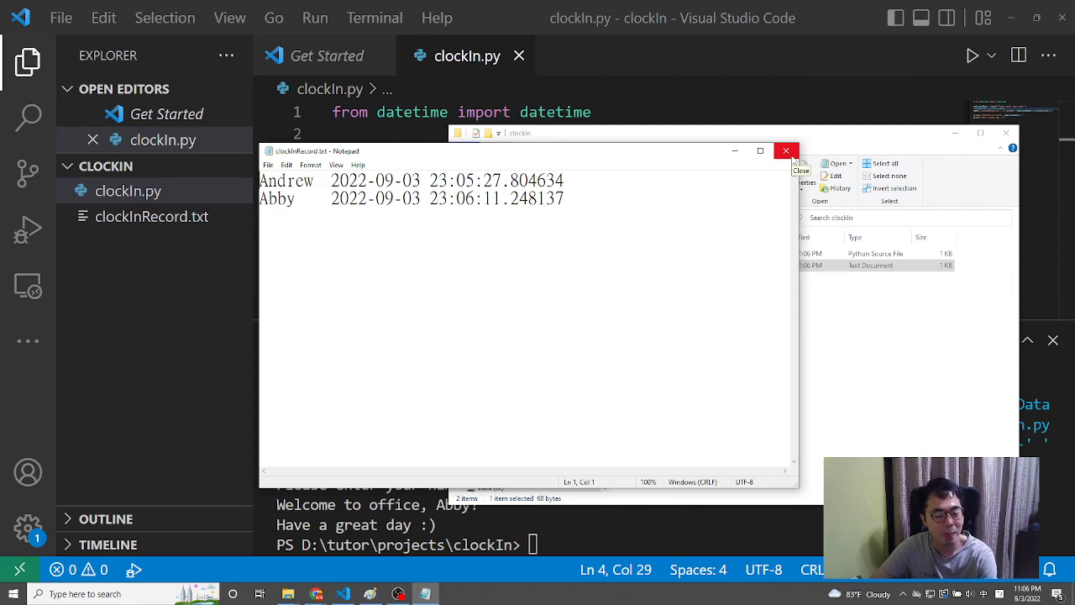
pyautogui.click(786, 150)
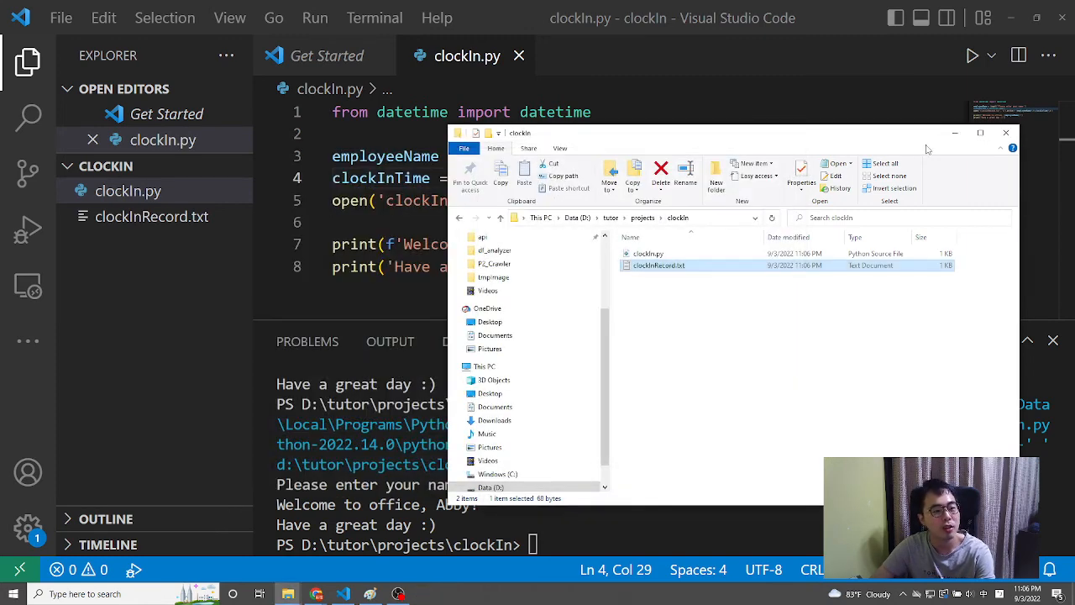
pyautogui.click(1006, 133)
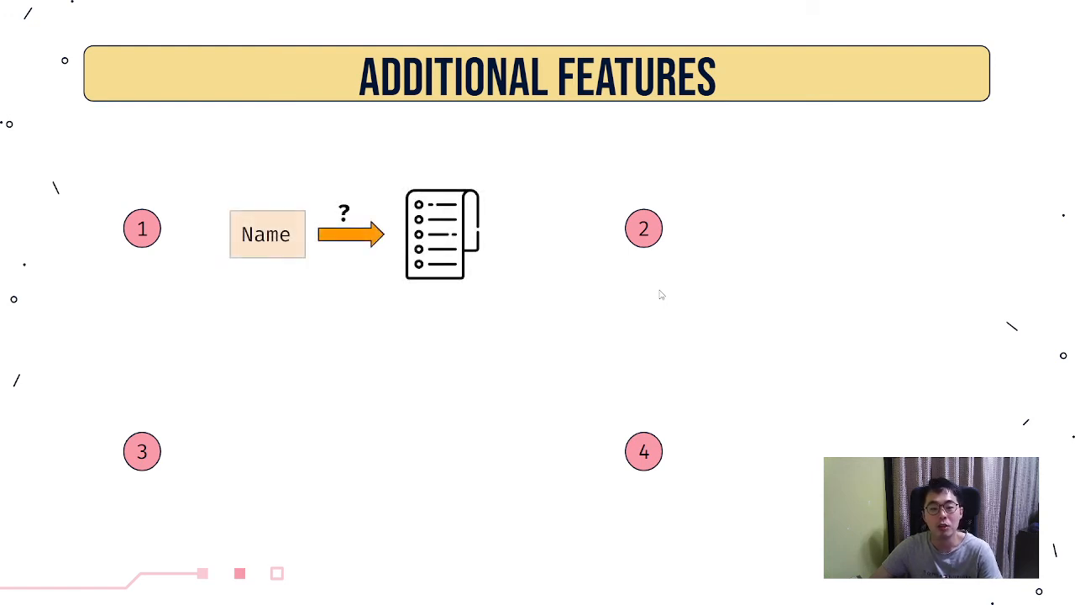
pyautogui.moveTo(400, 246)
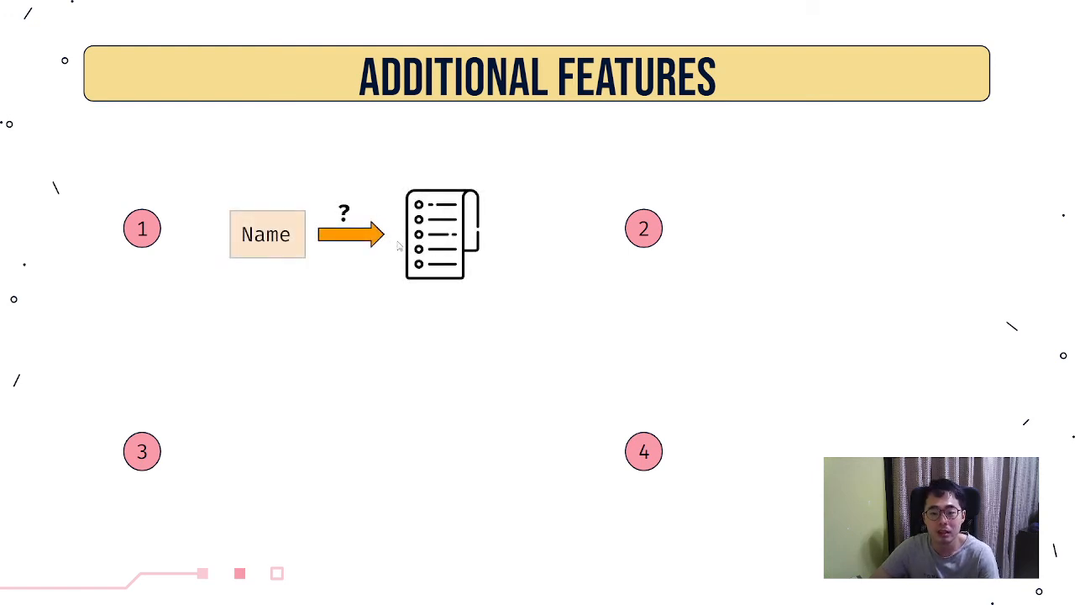
pyautogui.moveTo(460, 286)
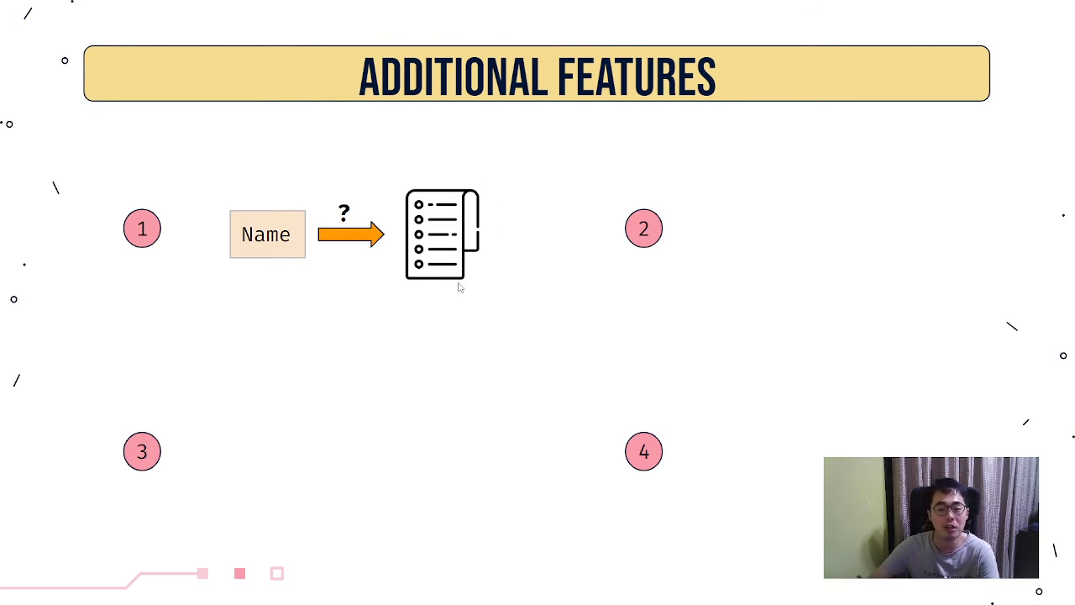
pyautogui.moveTo(424, 293)
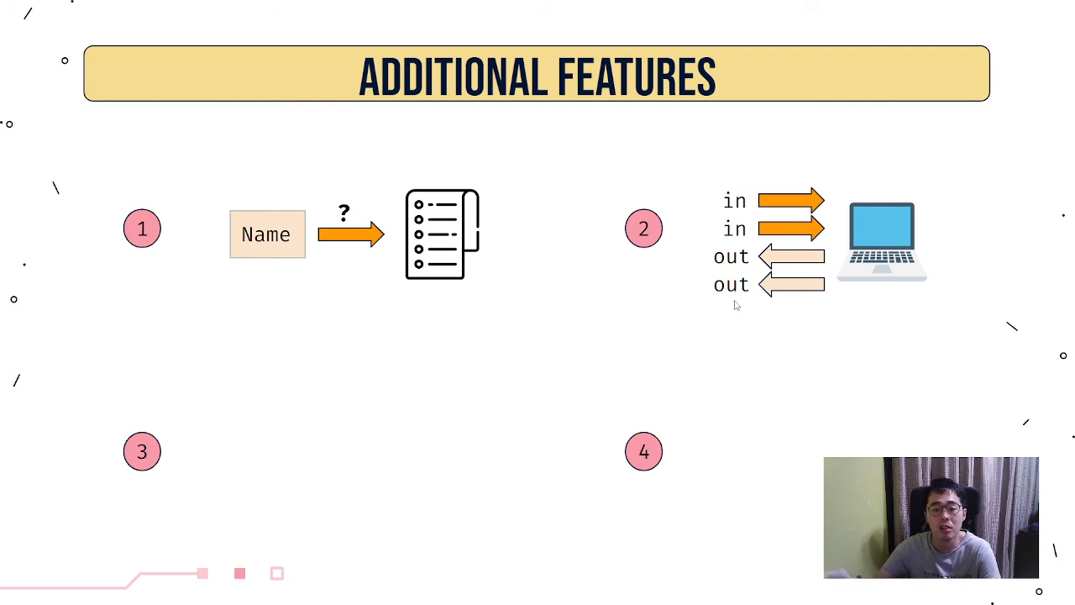
pyautogui.moveTo(795, 321)
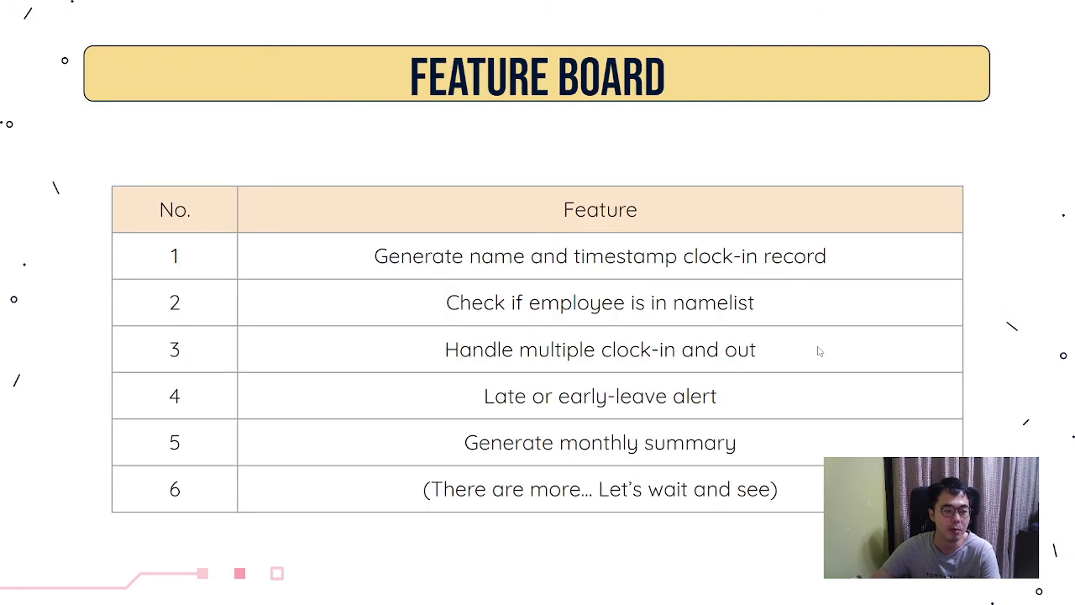
pyautogui.moveTo(384, 65)
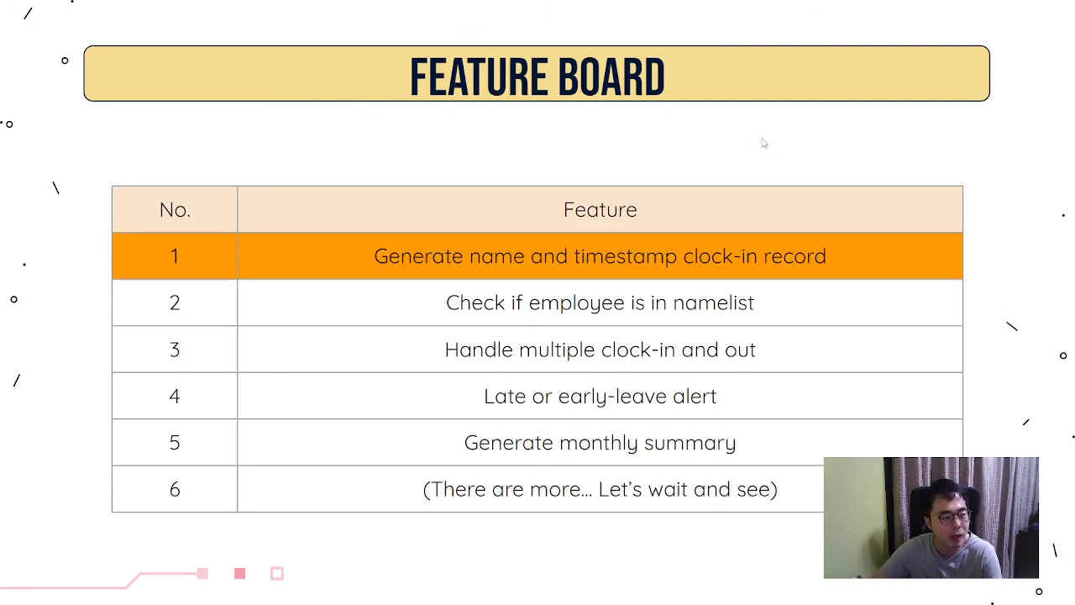
pyautogui.moveTo(411, 268)
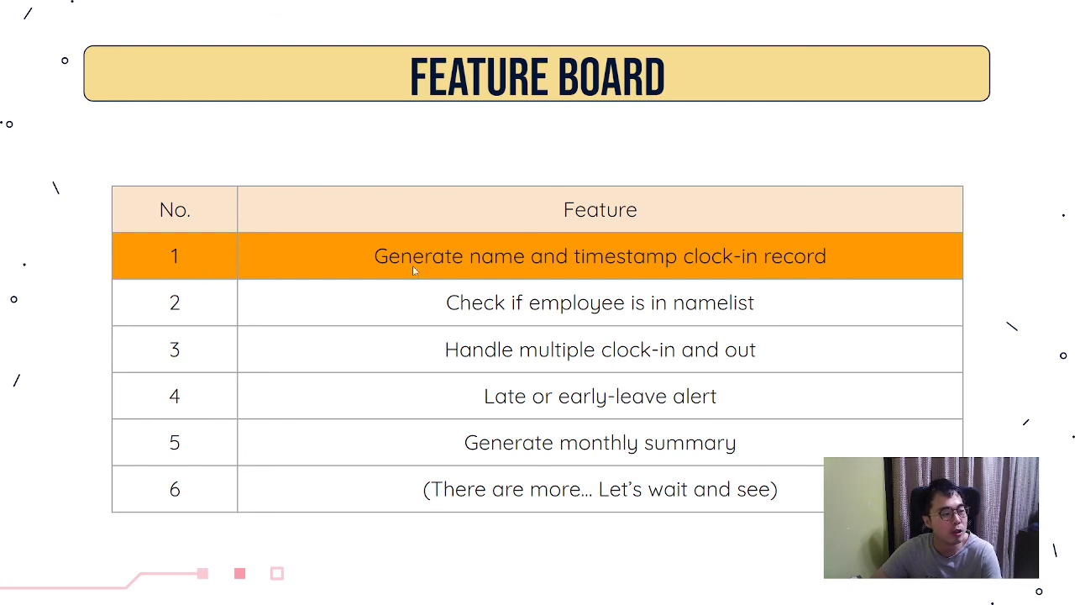
pyautogui.moveTo(407, 302)
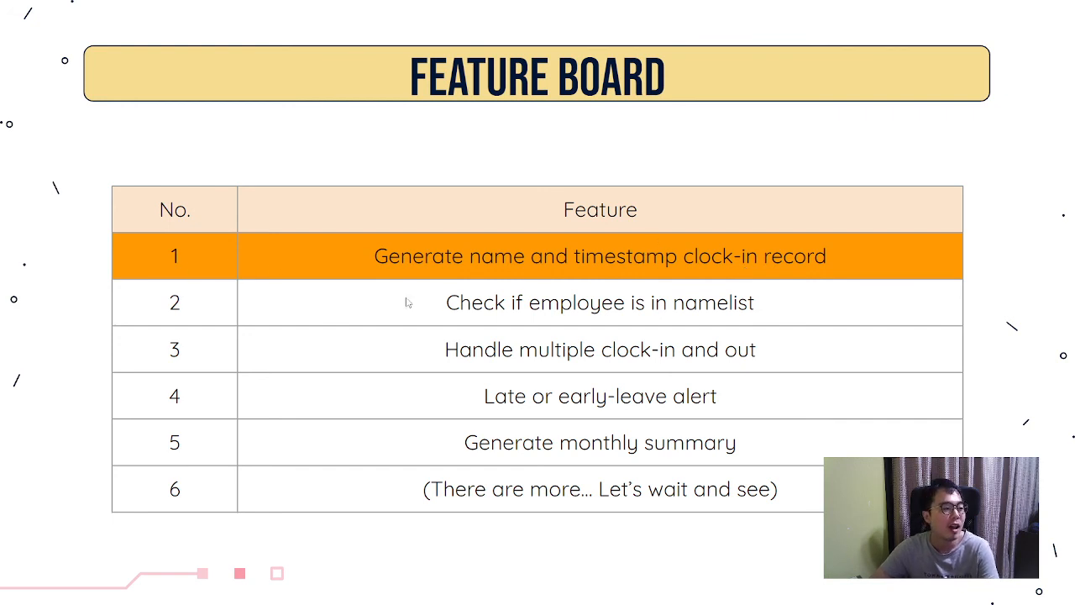
pyautogui.moveTo(426, 310)
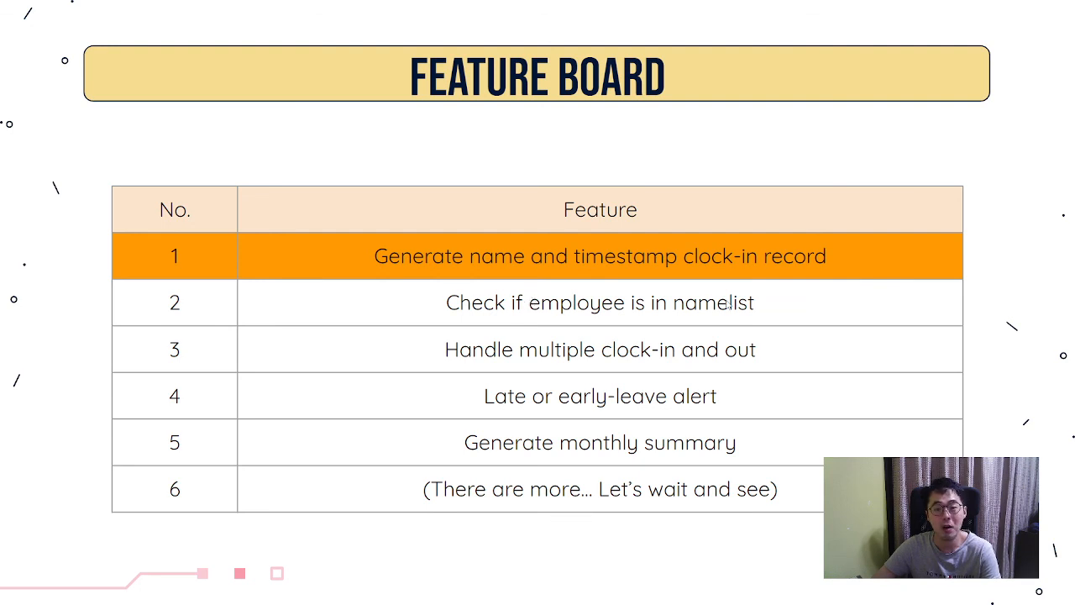
pyautogui.moveTo(687, 341)
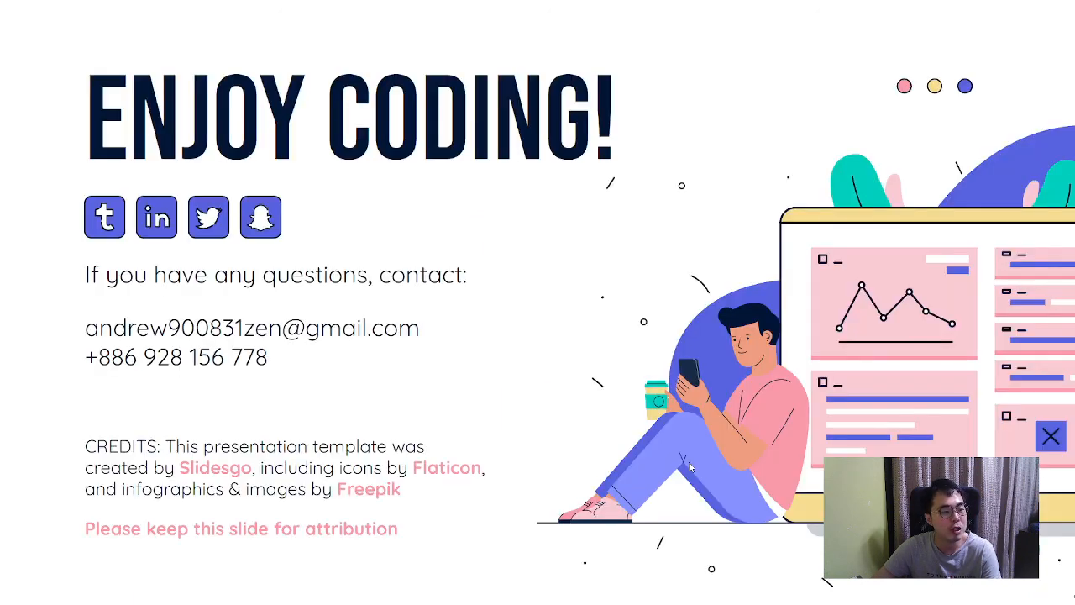
pyautogui.moveTo(656, 401)
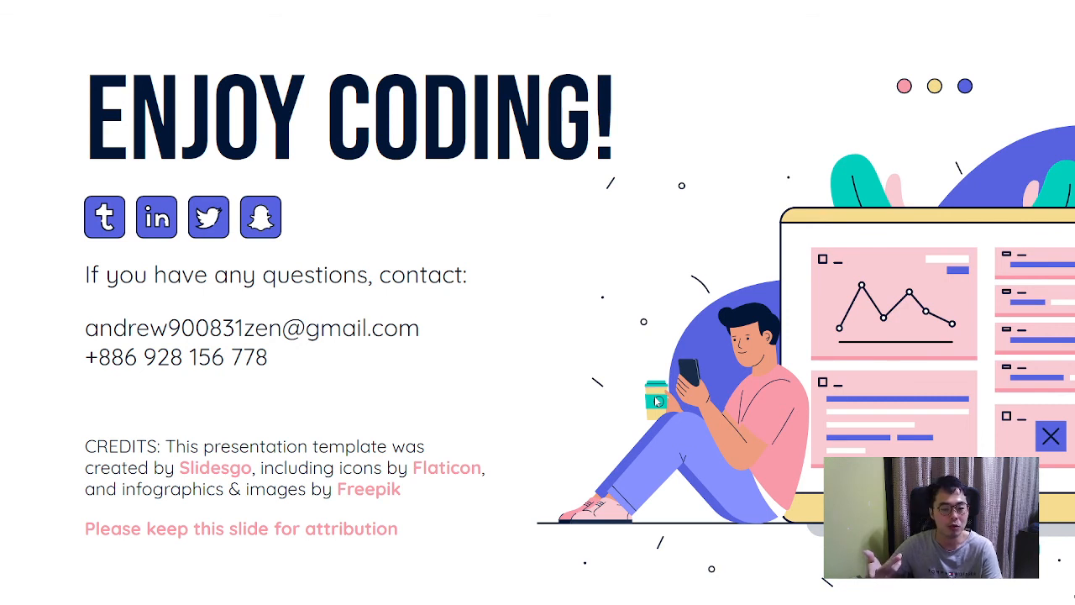
pyautogui.moveTo(418, 315)
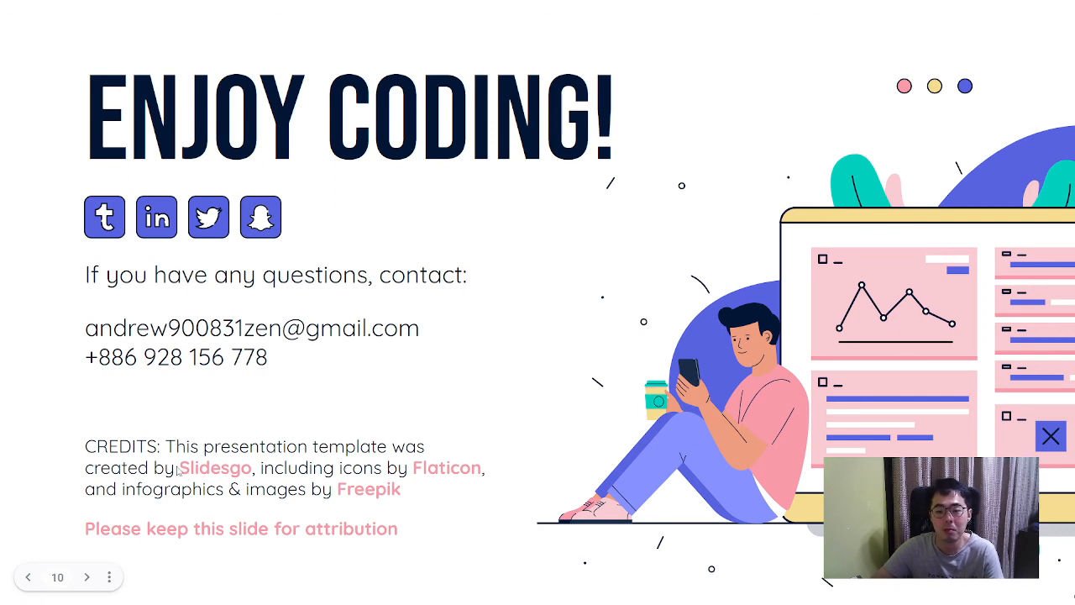
pyautogui.moveTo(183, 471)
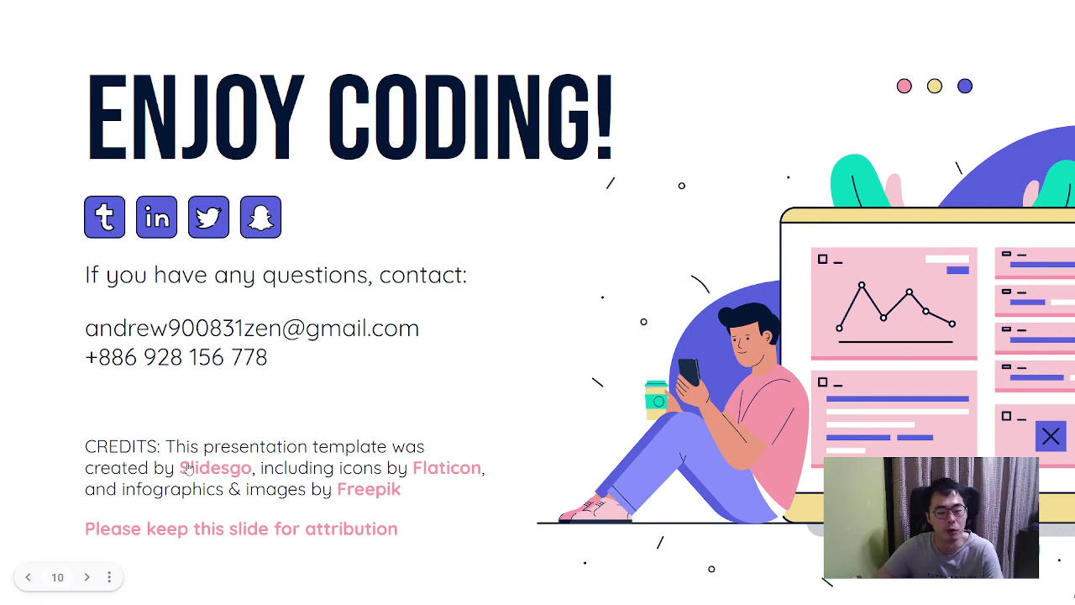